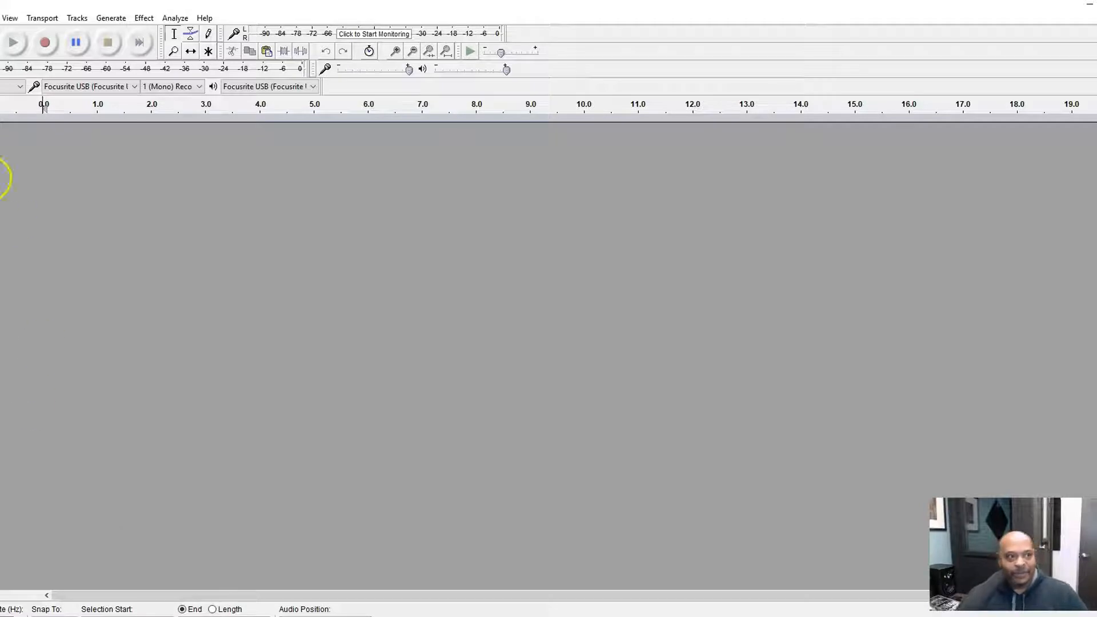
Add a new mono track and record a roughly 13-second spoken voice take.
click(7, 17)
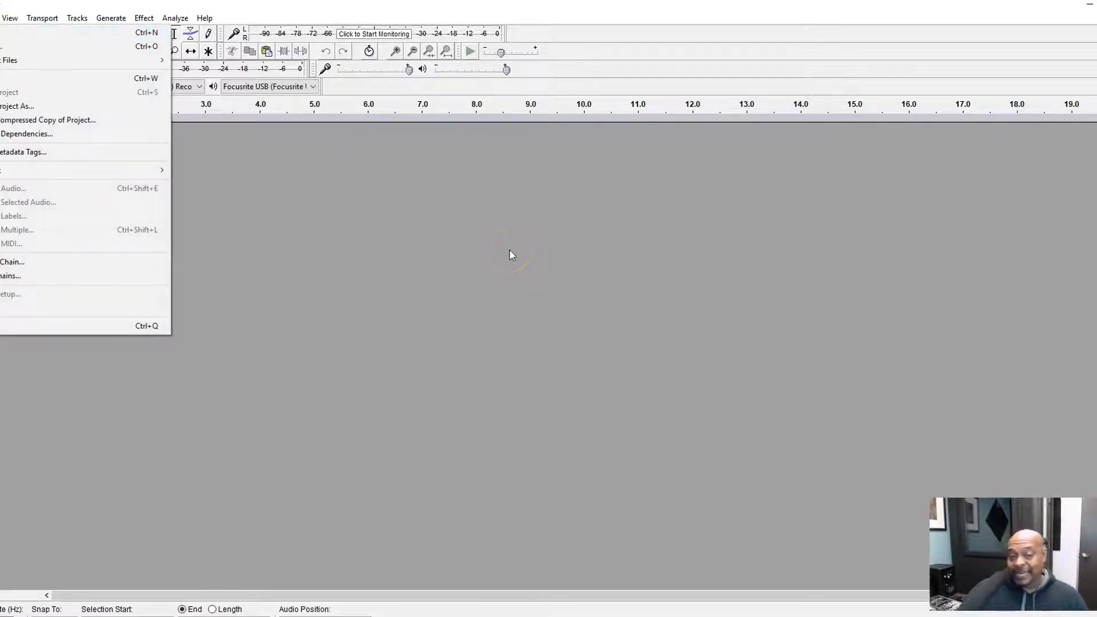
click(605, 238)
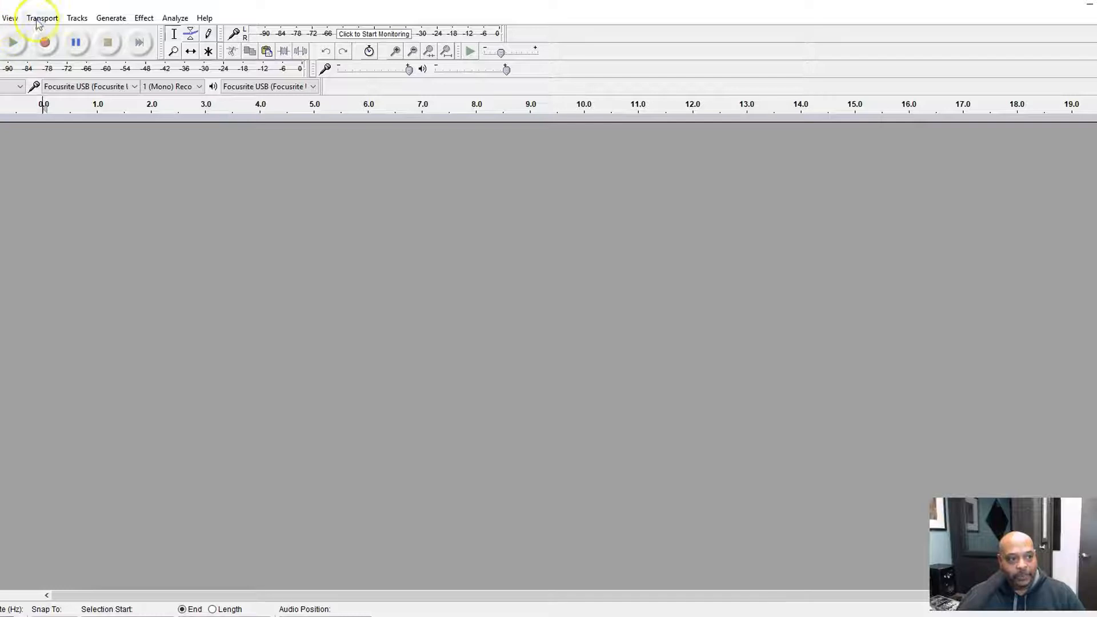
click(76, 18)
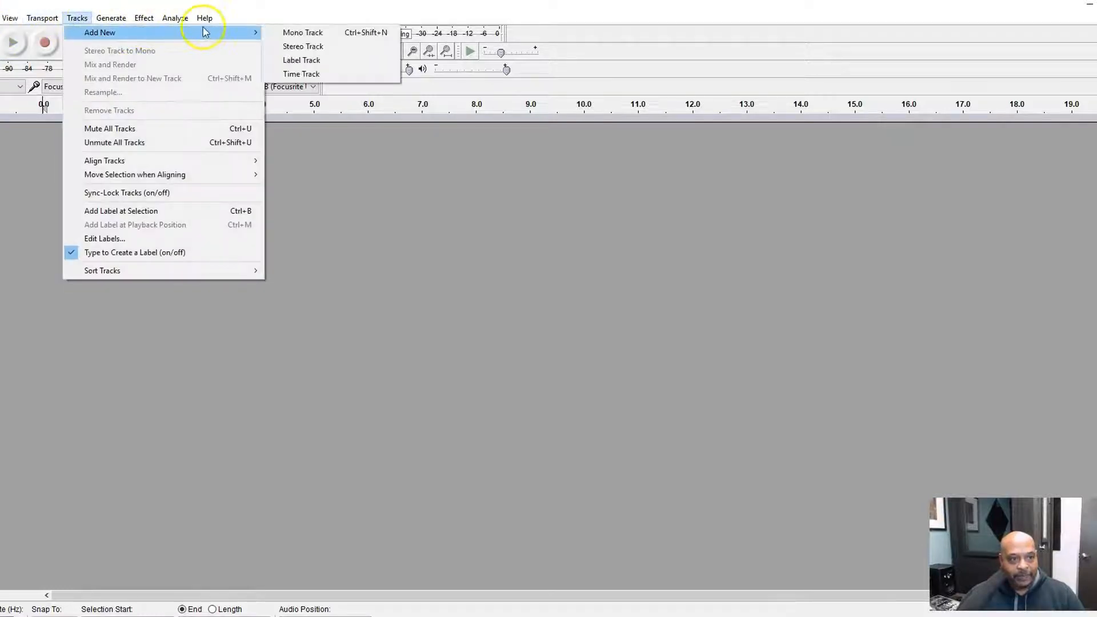
click(302, 32)
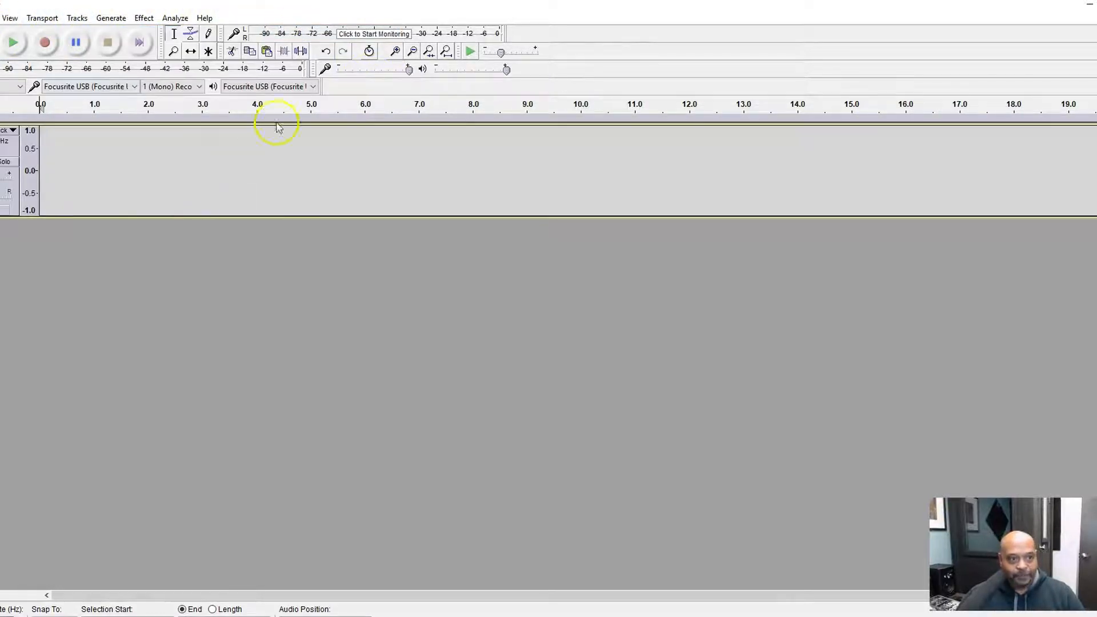
click(44, 42)
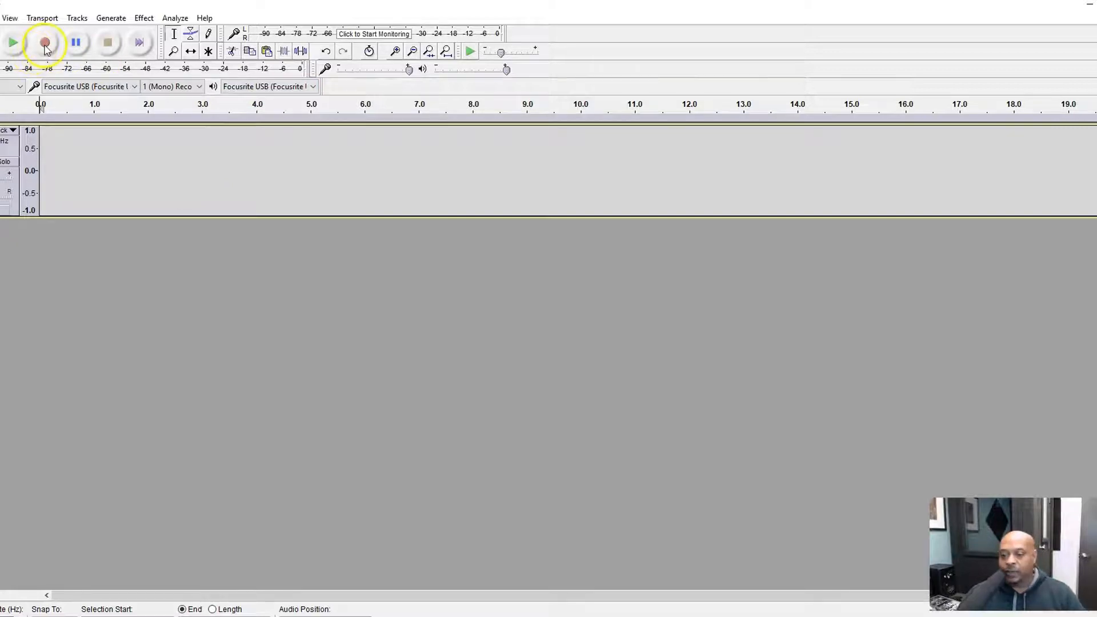
click(44, 41)
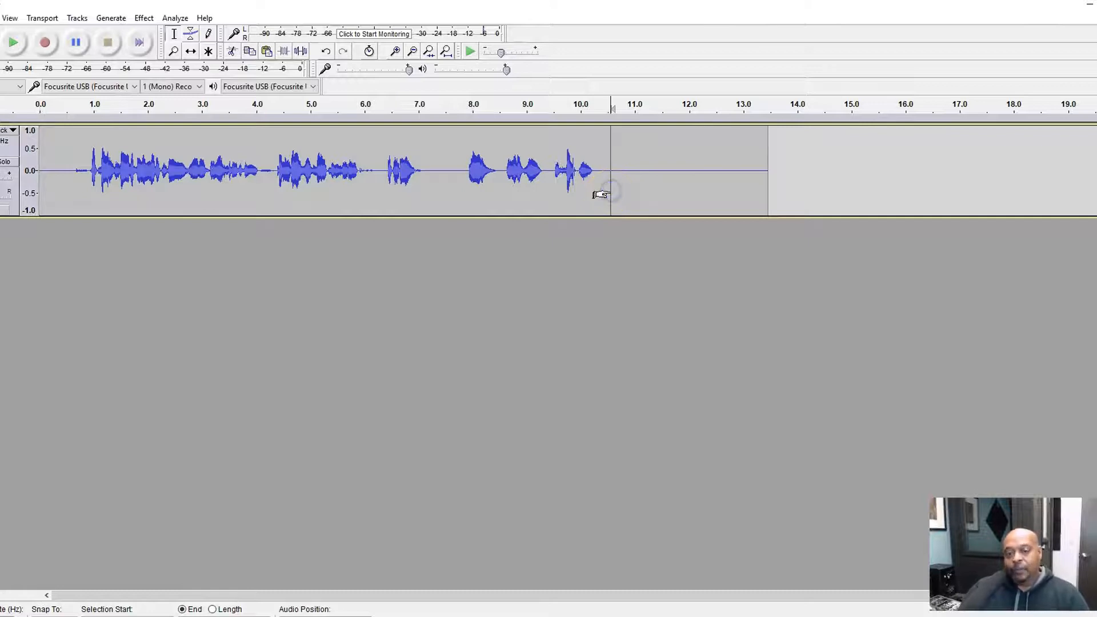
mouse_move(803, 166)
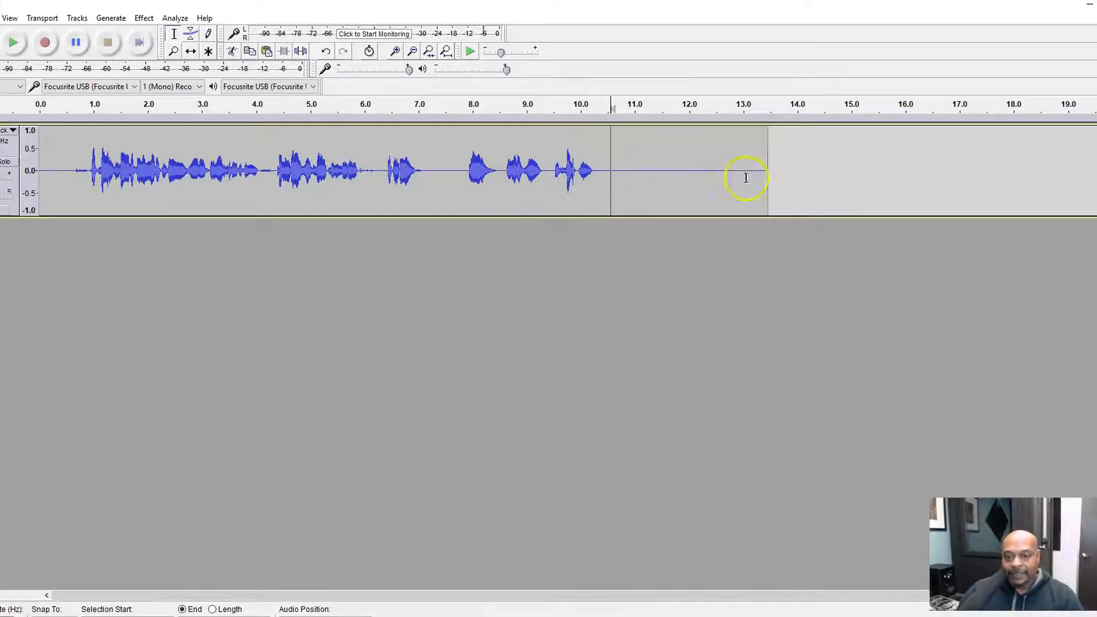
mouse_move(365, 189)
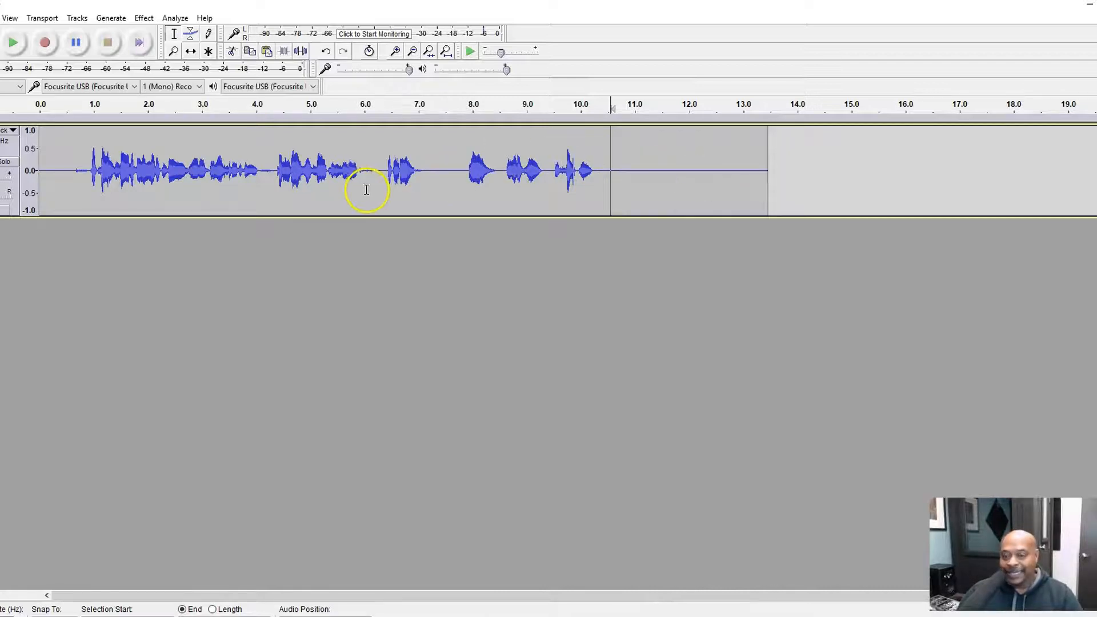
mouse_move(367, 186)
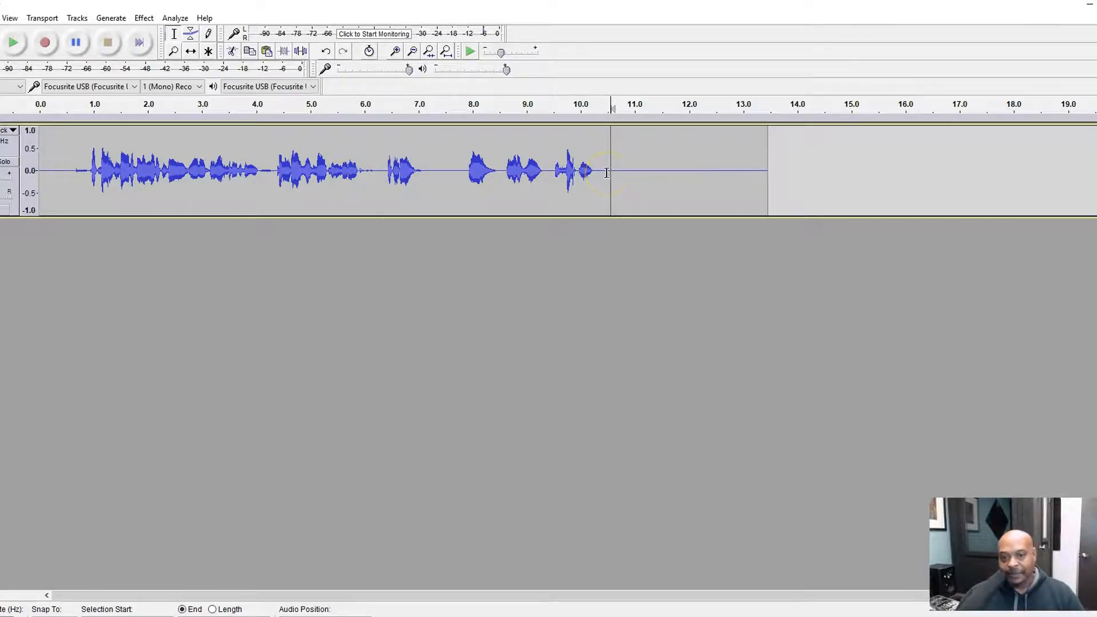
Select the silent stretch after the speech and open Noise Reduction for a noise profile.
drag(608, 172, 703, 171)
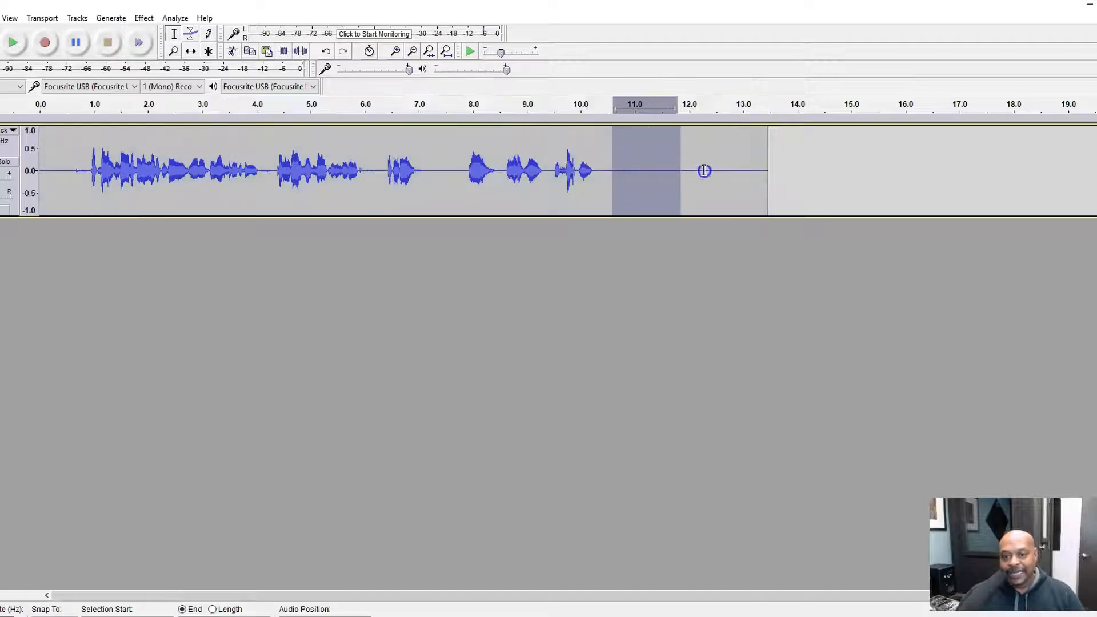
drag(704, 170, 767, 170)
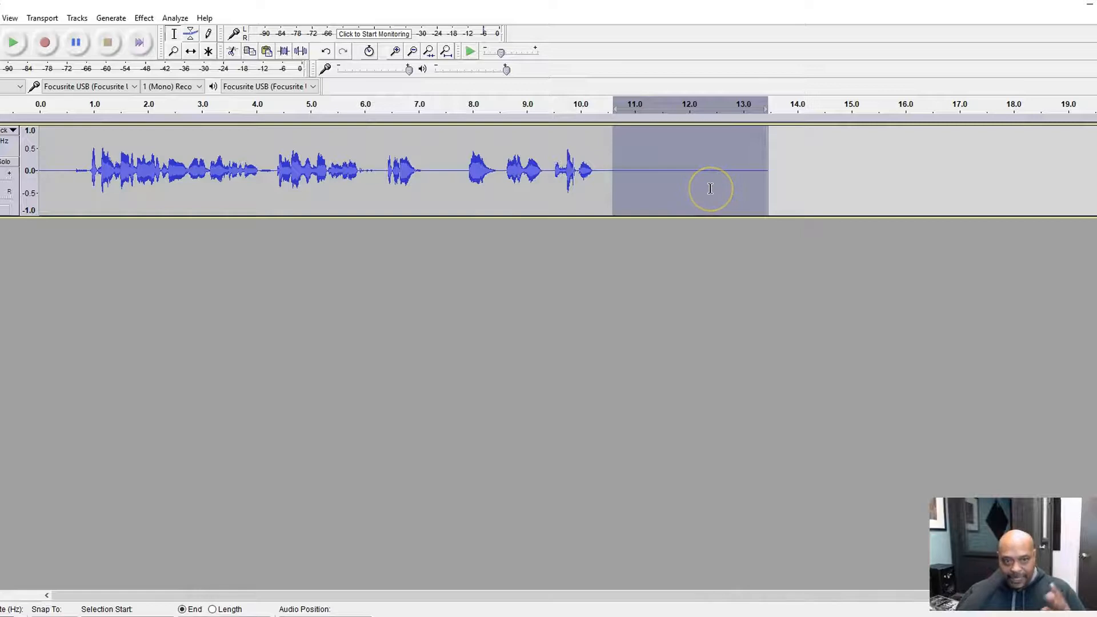
click(143, 17)
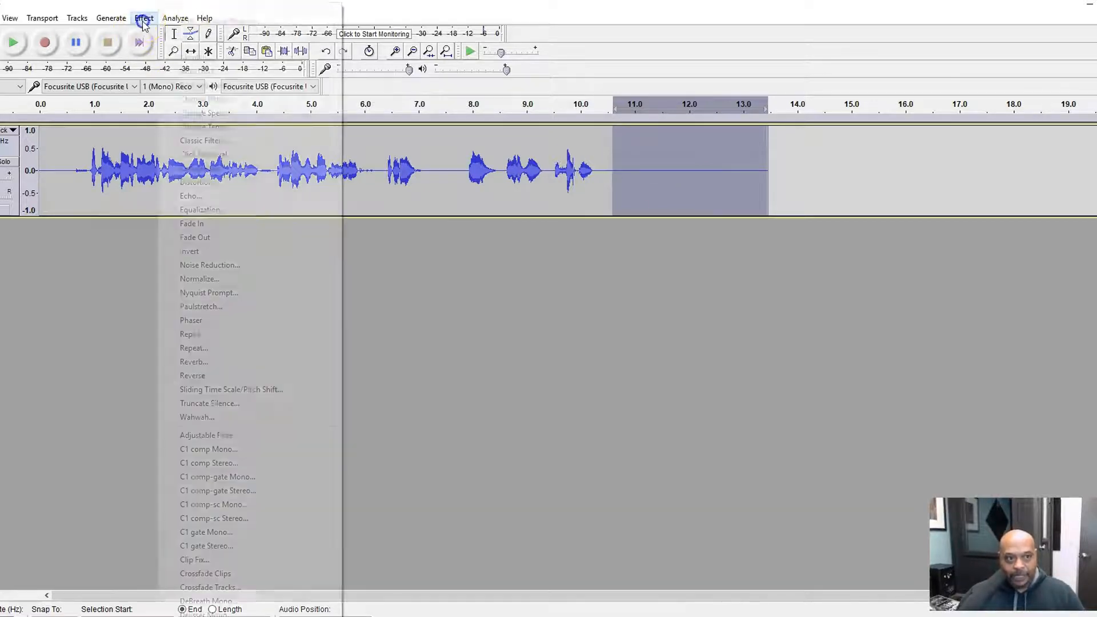
mouse_move(203, 279)
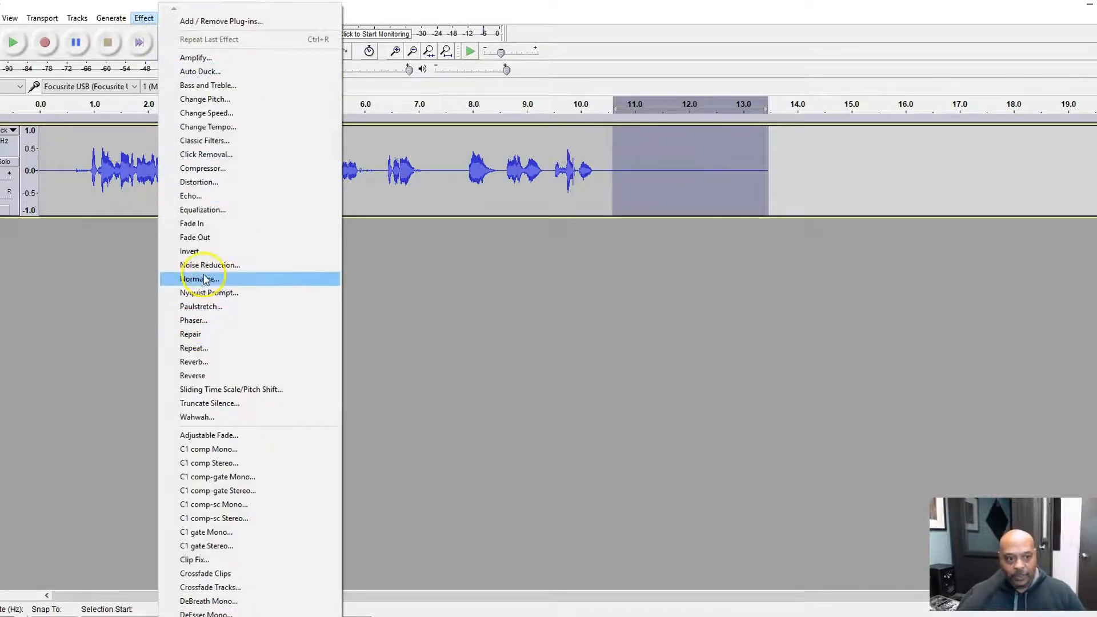
click(209, 264)
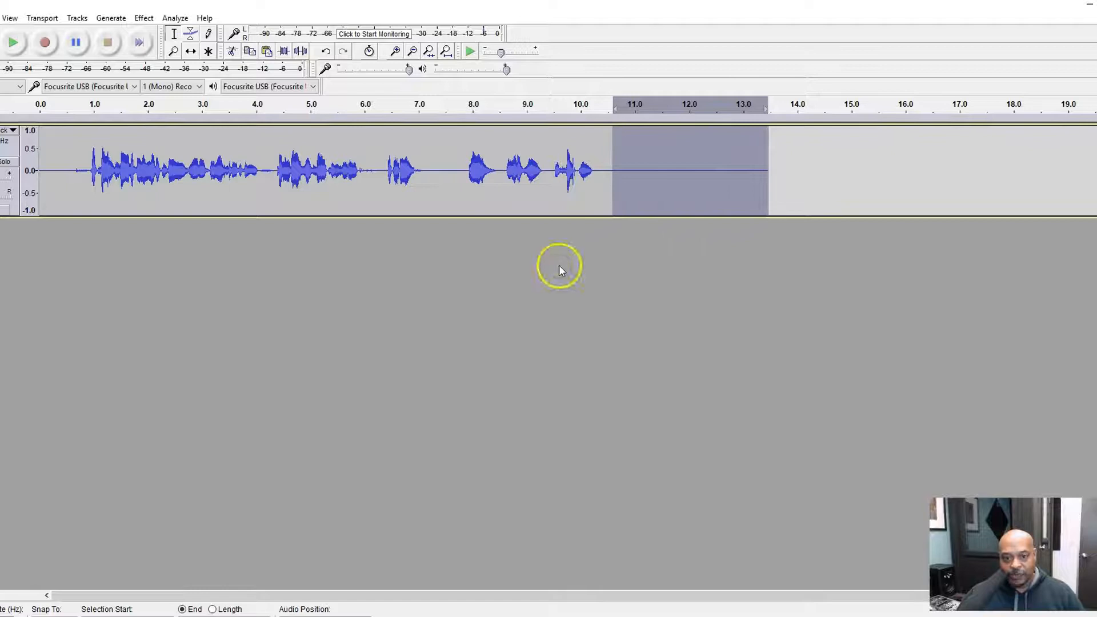
mouse_move(616, 181)
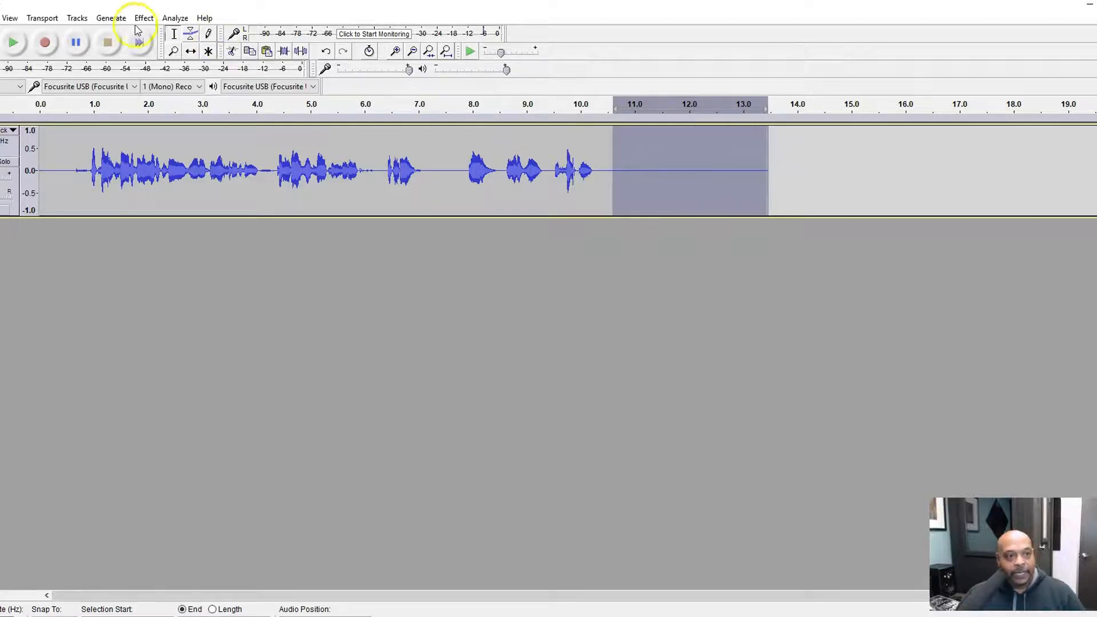
Apply Noise Reduction to the whole clip at 12 dB, sensitivity 6.00, smoothing 3 bands.
click(143, 18)
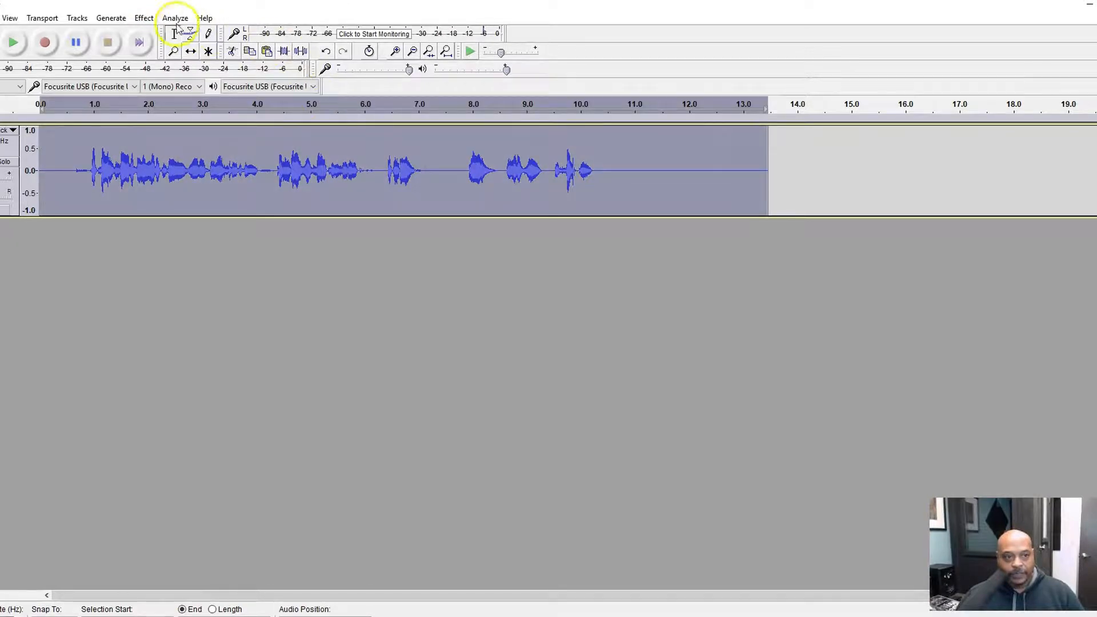
click(144, 18)
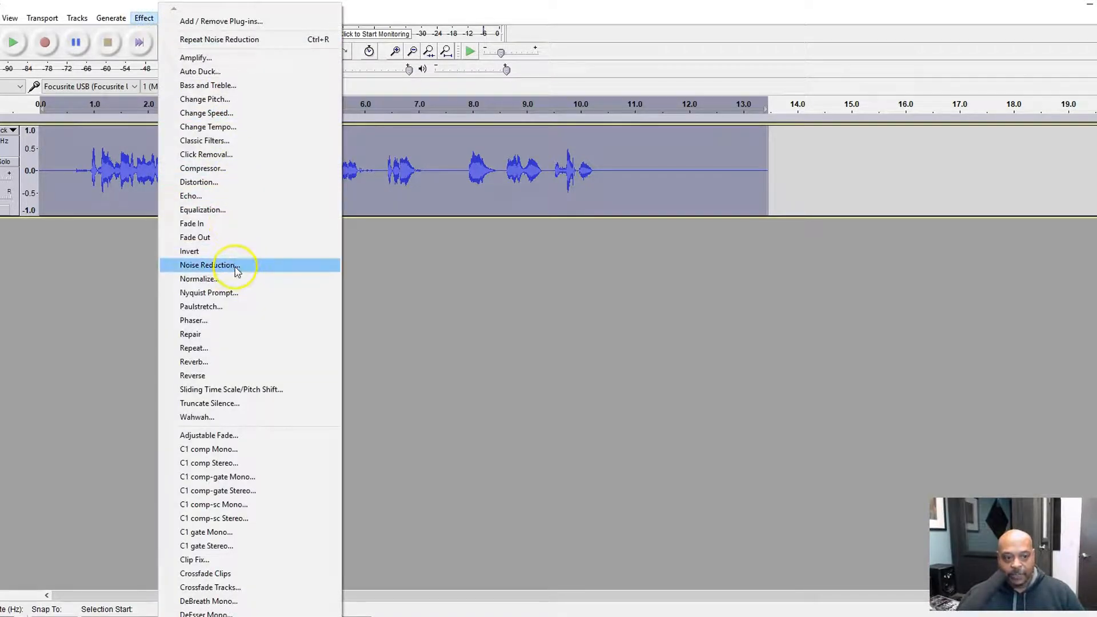
click(208, 265)
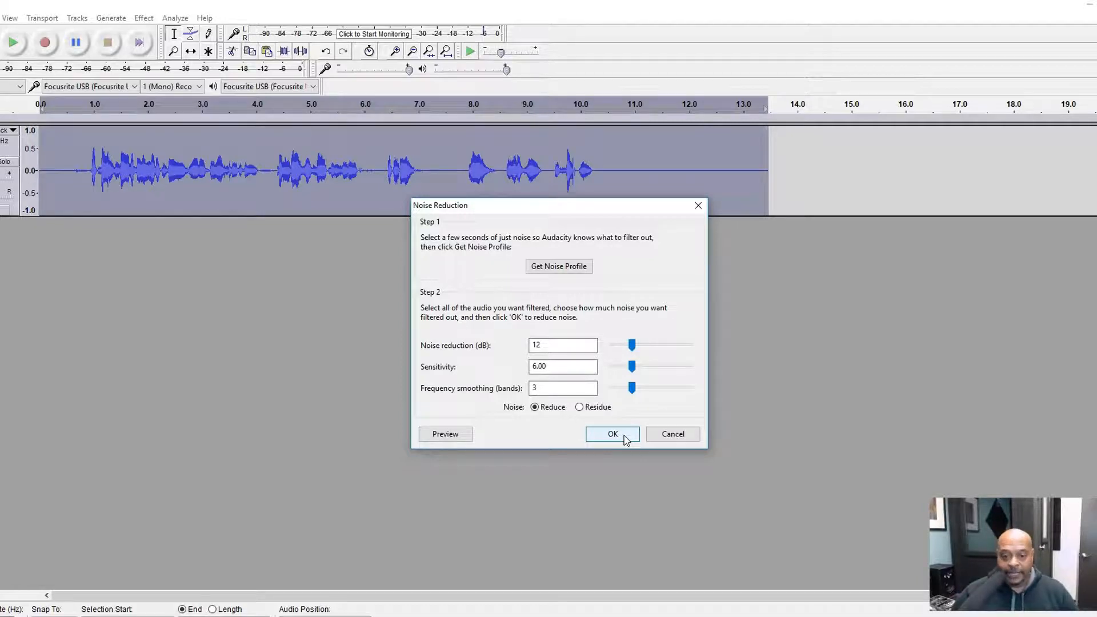
click(612, 434)
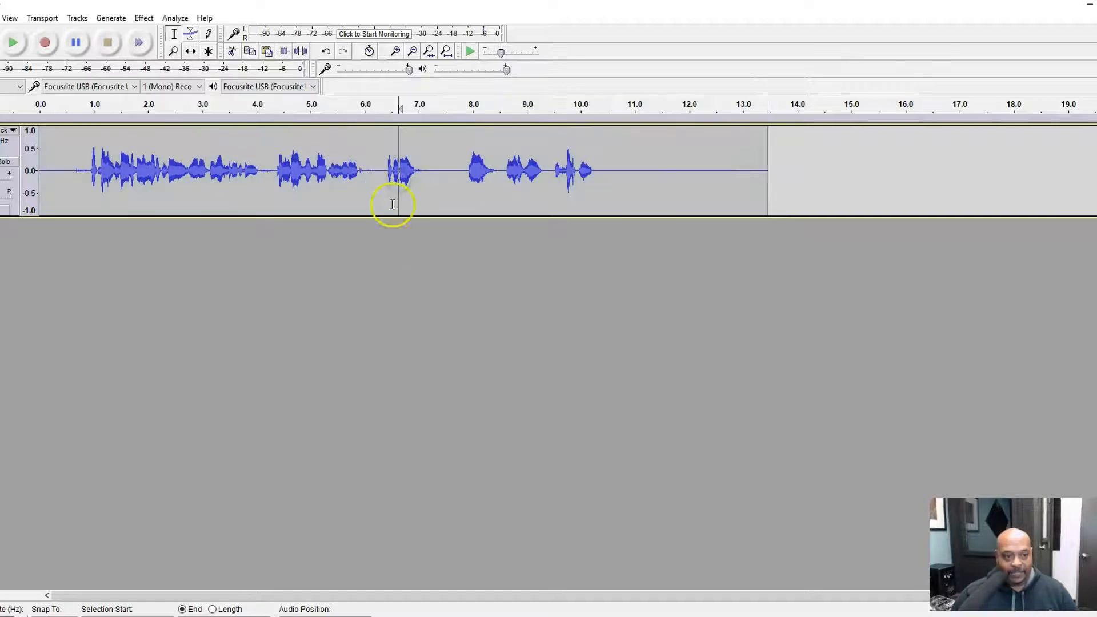
mouse_move(87, 172)
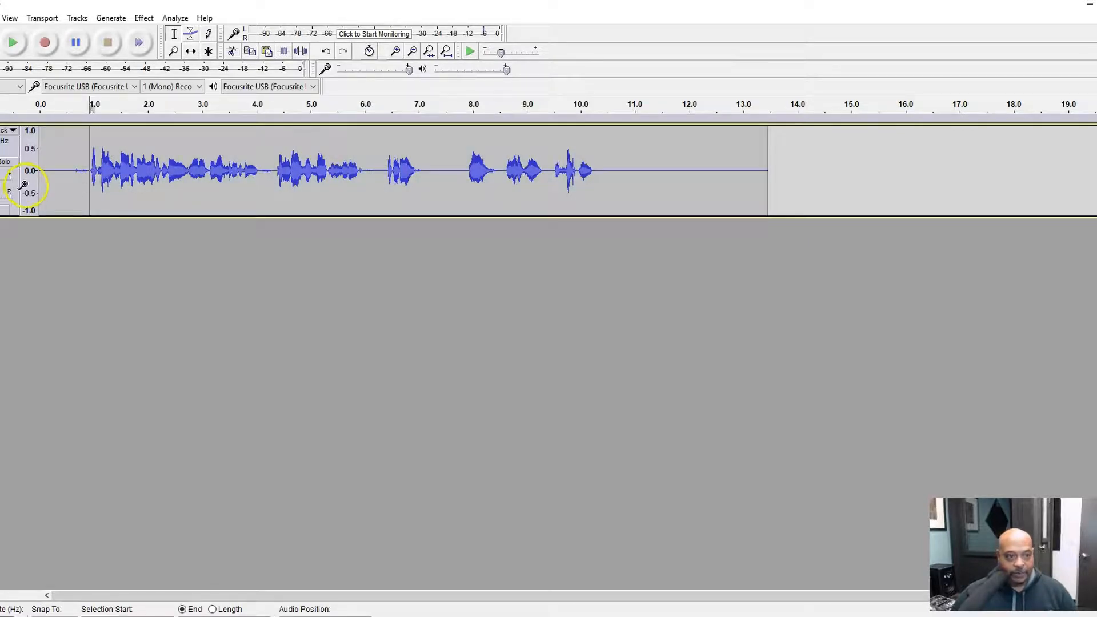
mouse_move(67, 169)
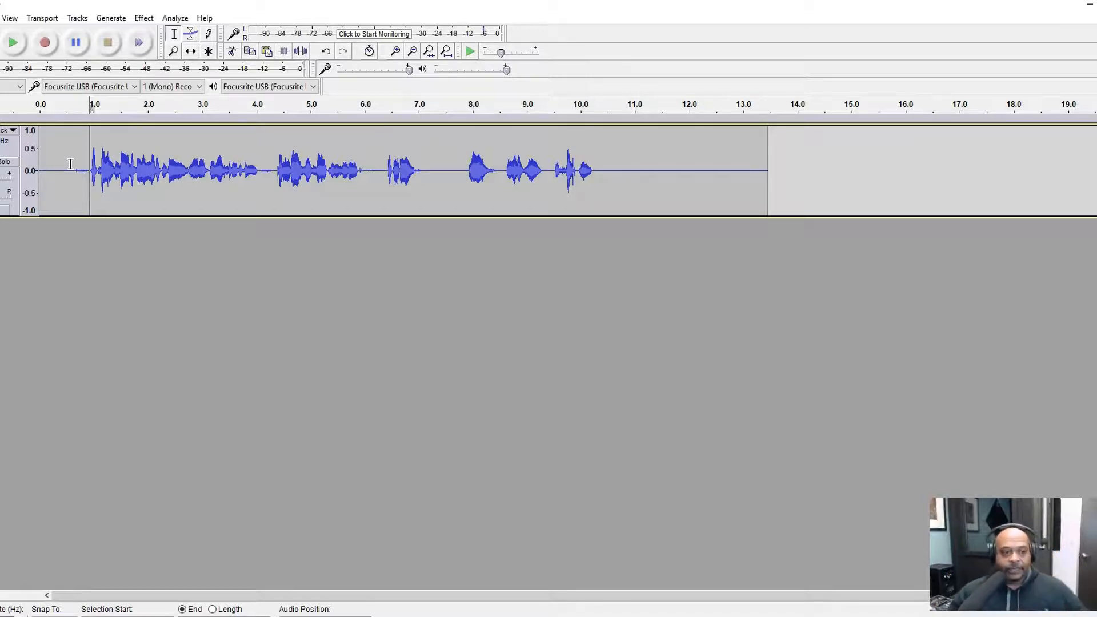
click(12, 41)
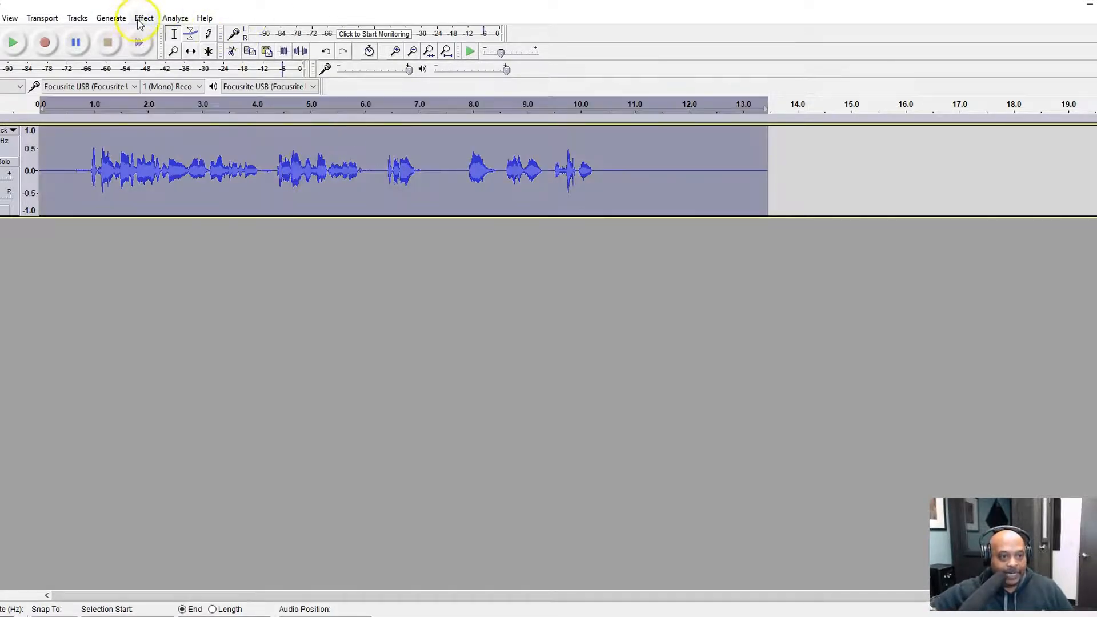
Scroll the Effect menu's plug-in list down to DeBreath Mono.
click(144, 17)
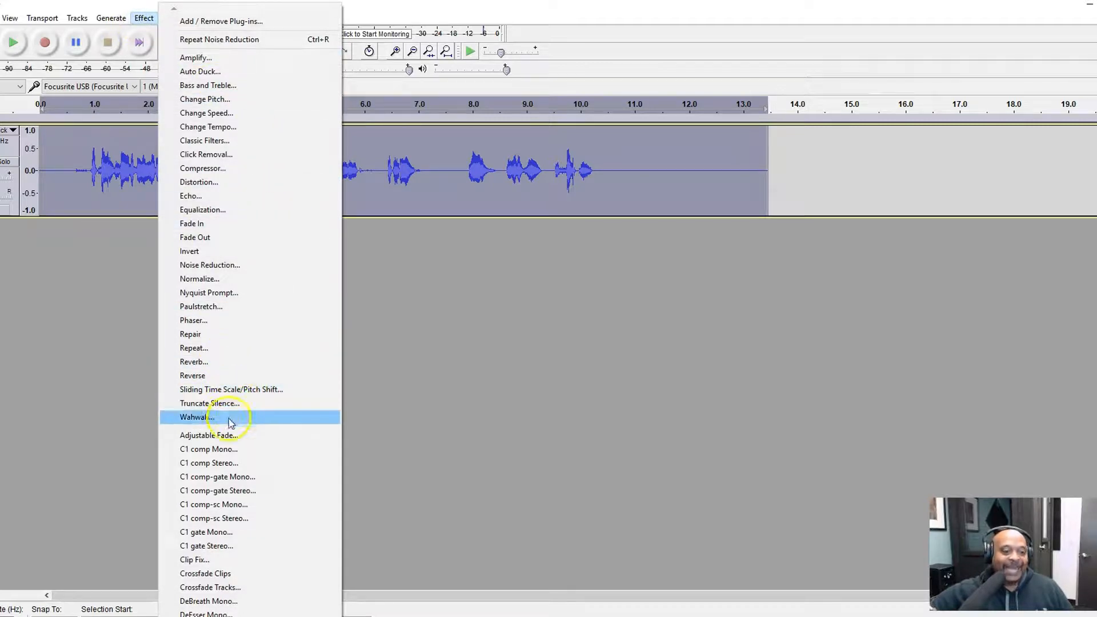
mouse_move(241, 320)
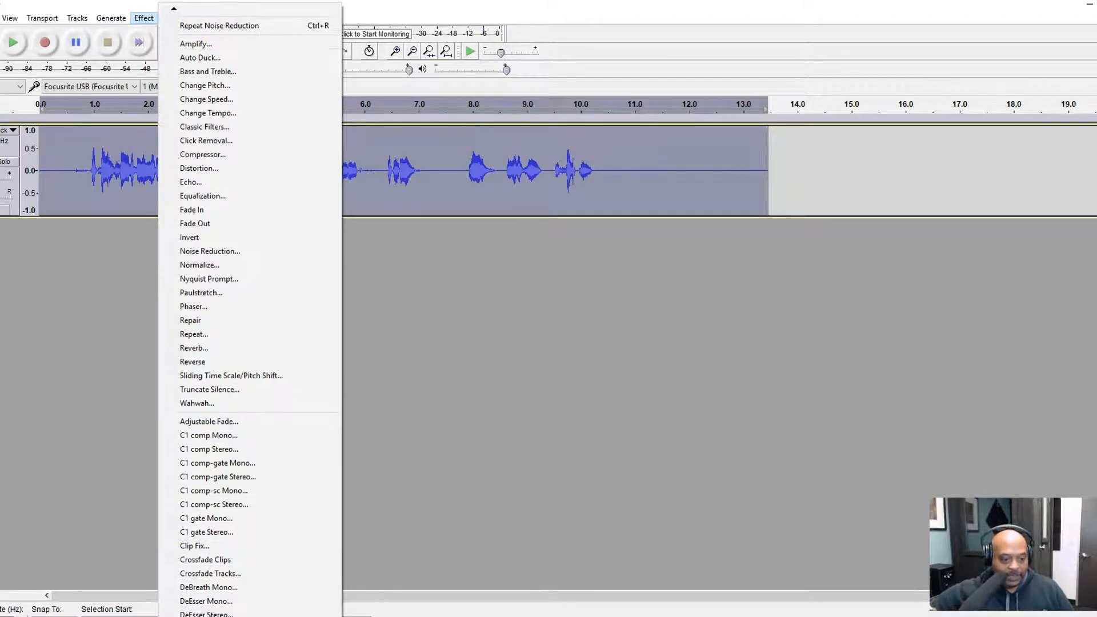
scroll(down, 3)
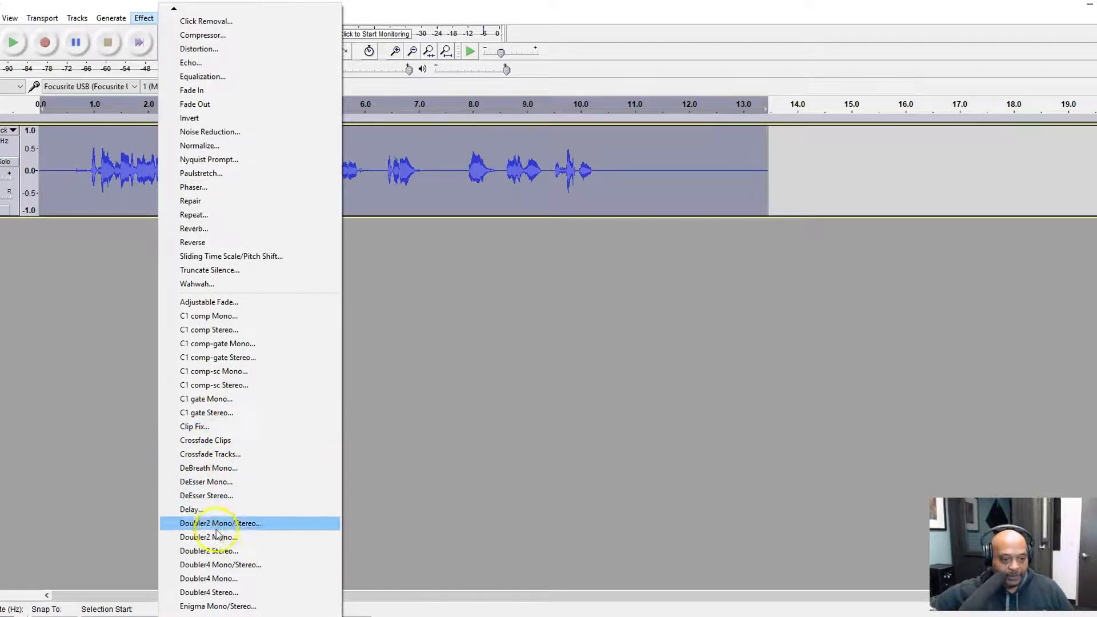
mouse_move(208, 467)
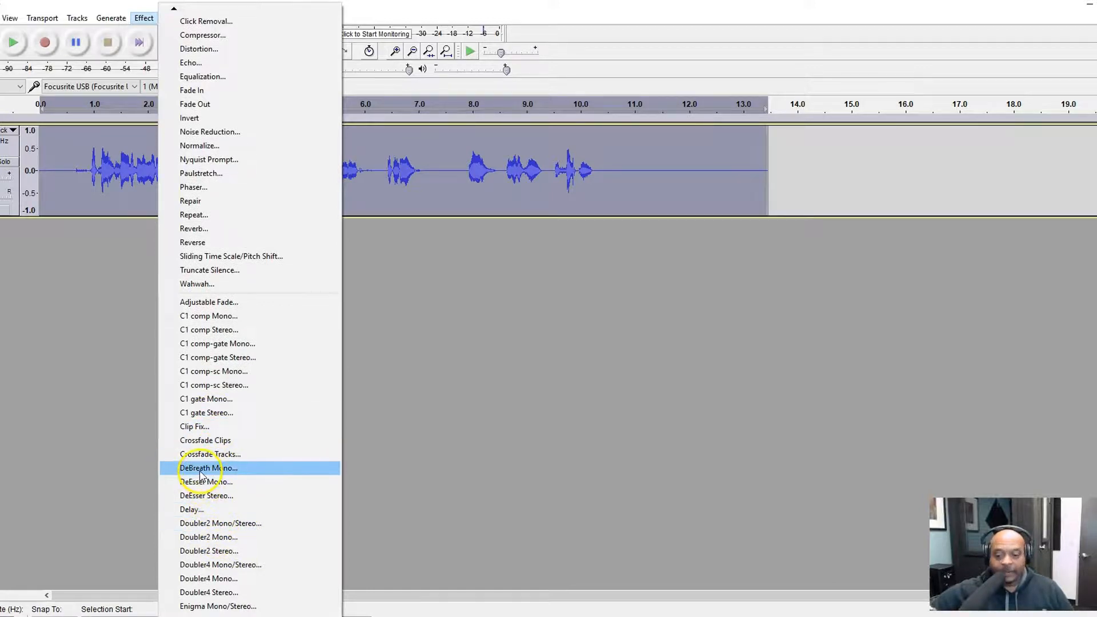
Preview and apply DeBreath Mono (breath 50, energy gate −30), then close its window.
click(208, 467)
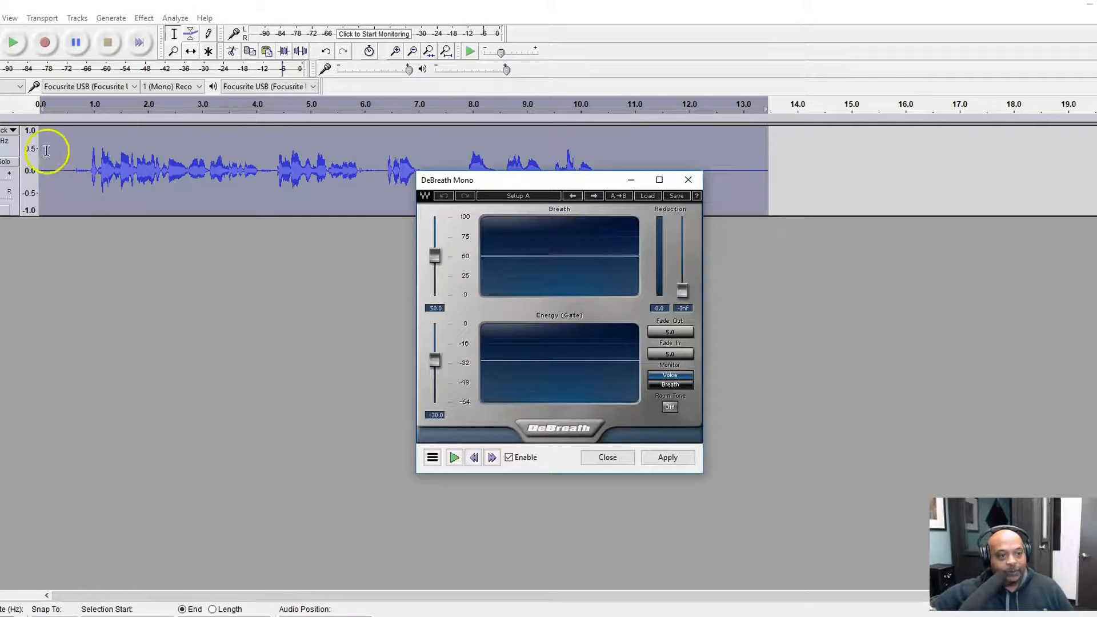
mouse_move(539, 185)
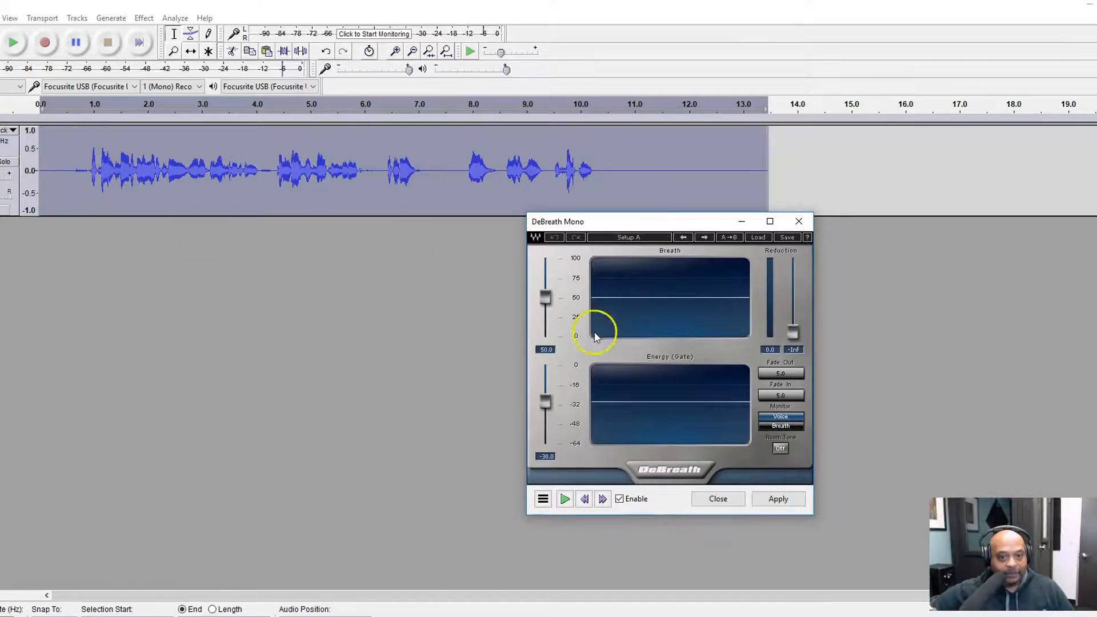
click(778, 499)
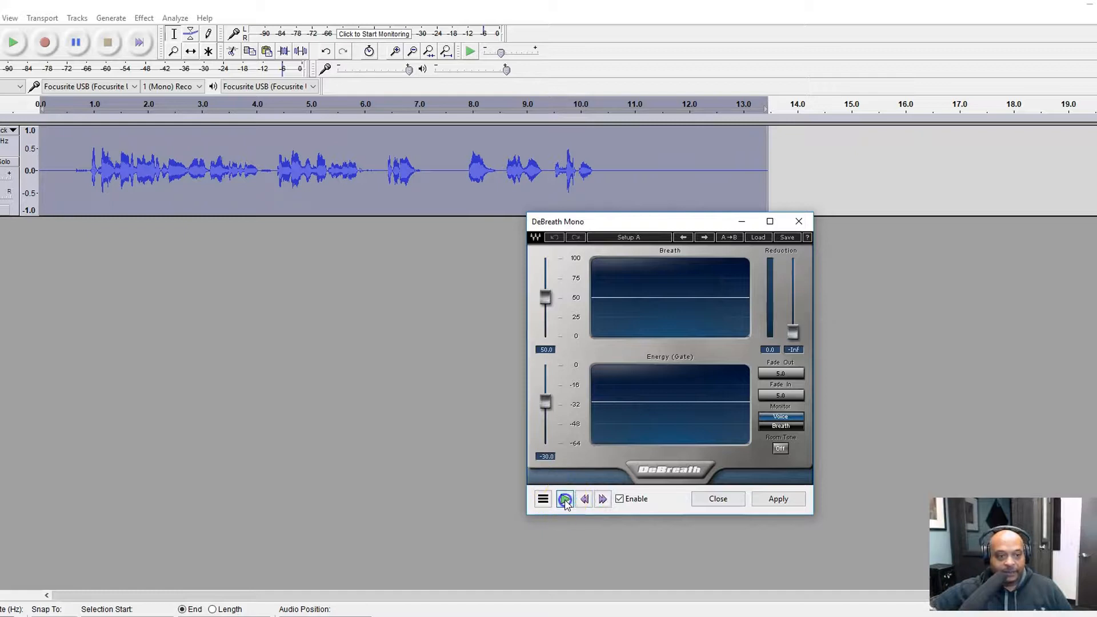
click(564, 499)
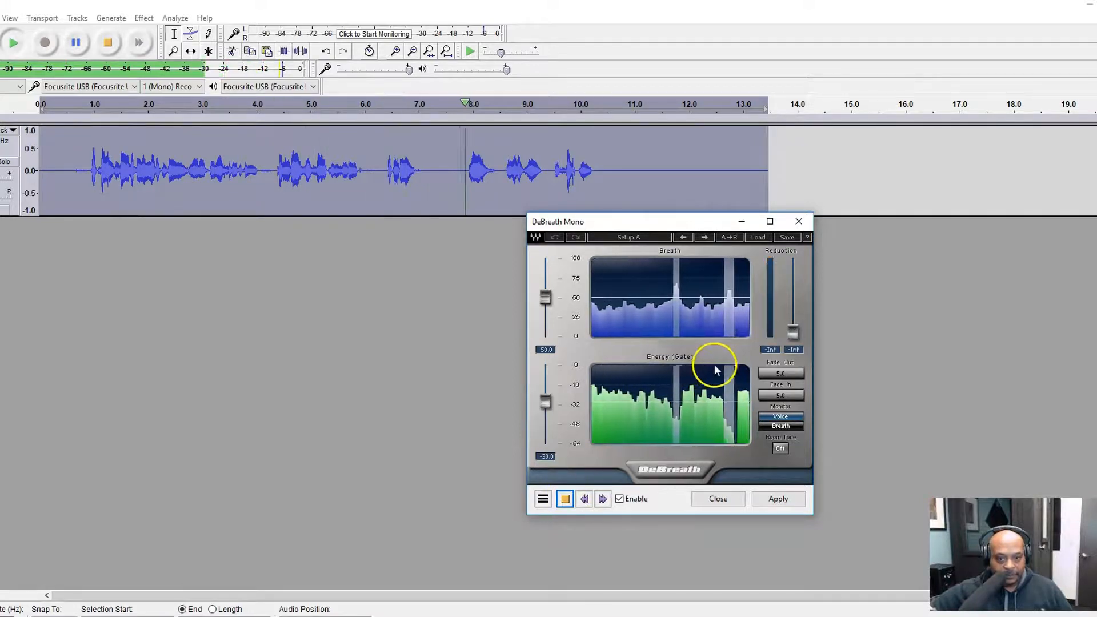
click(777, 498)
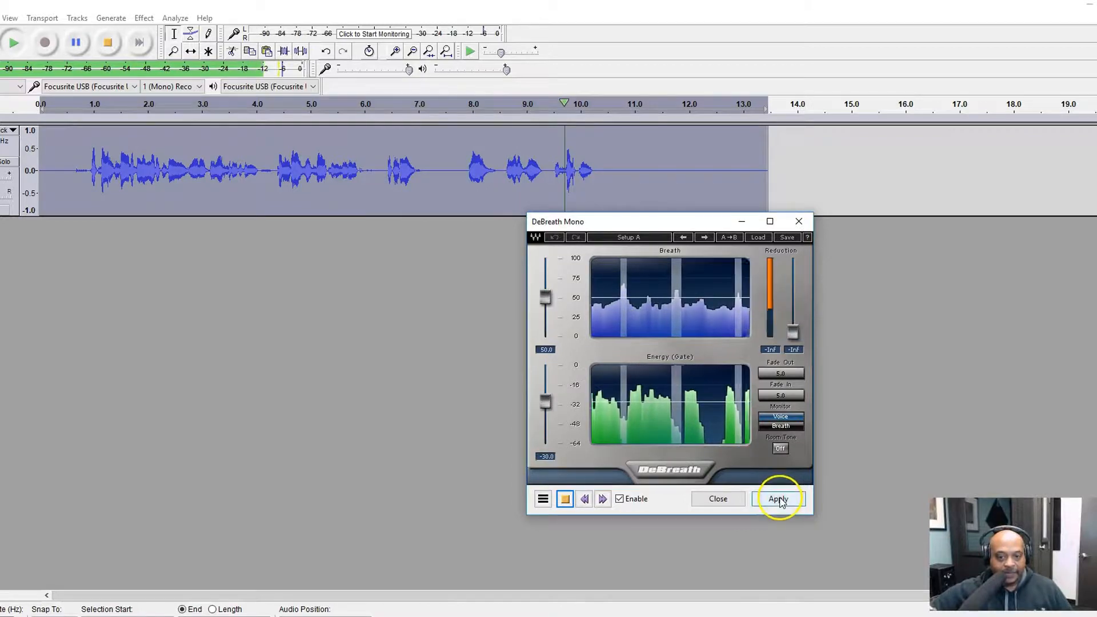
click(778, 498)
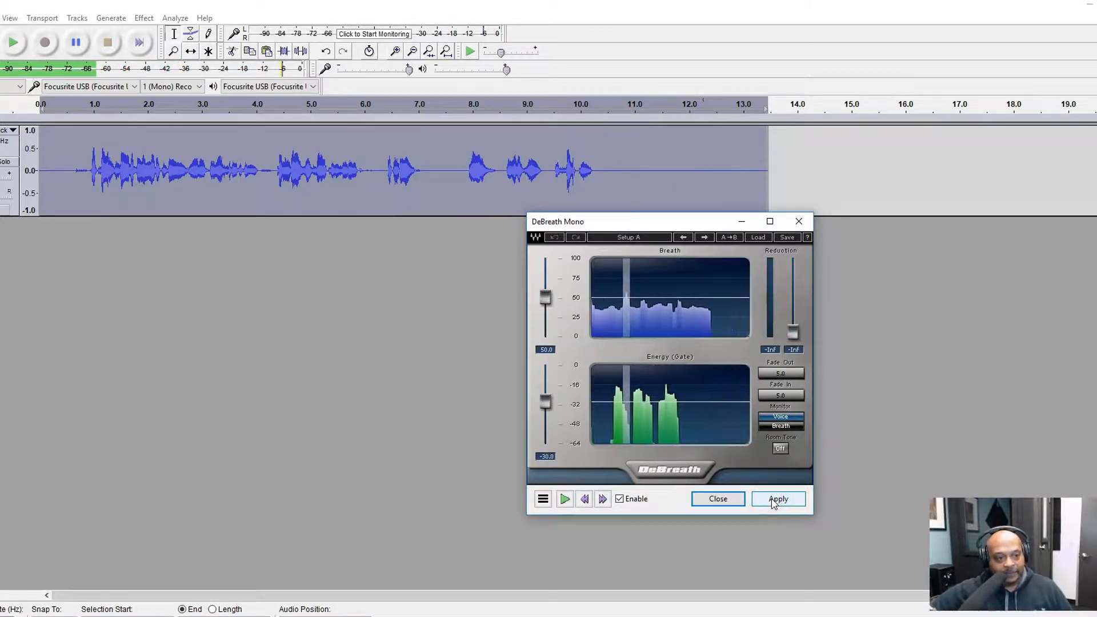
click(778, 498)
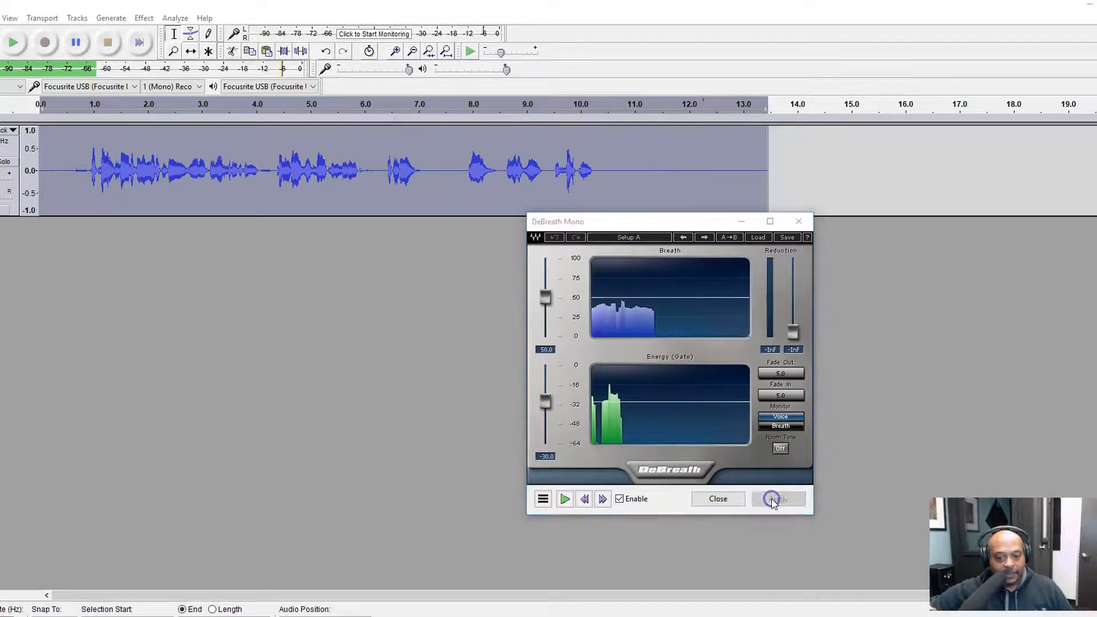
click(778, 498)
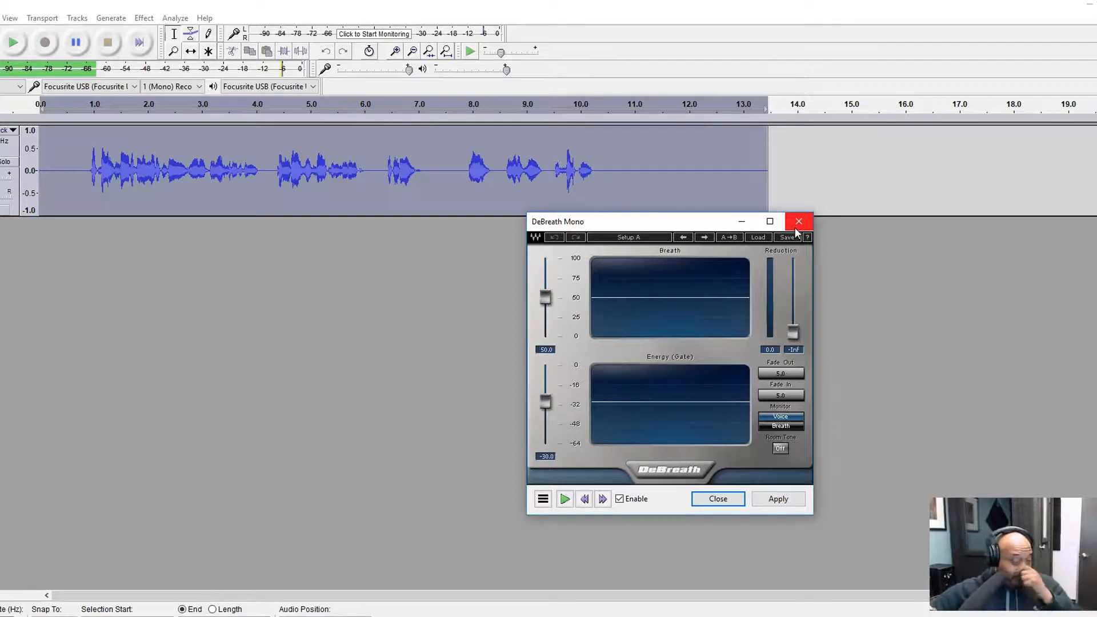
click(798, 221)
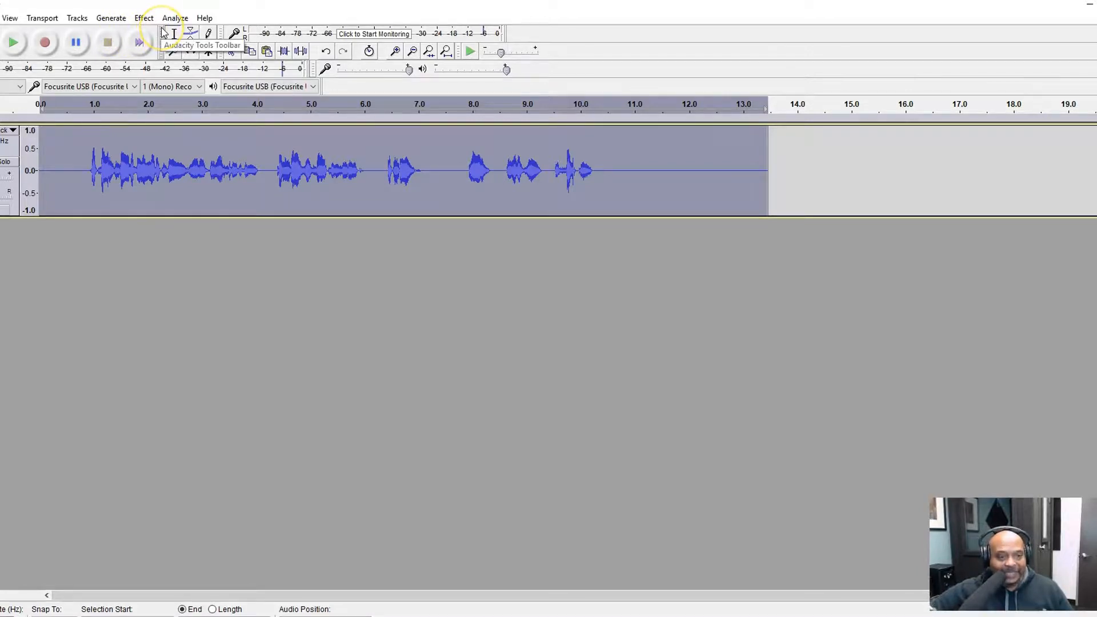
Run Compressor with −12 dB threshold, 2:1 ratio and make-up gain enabled.
click(144, 18)
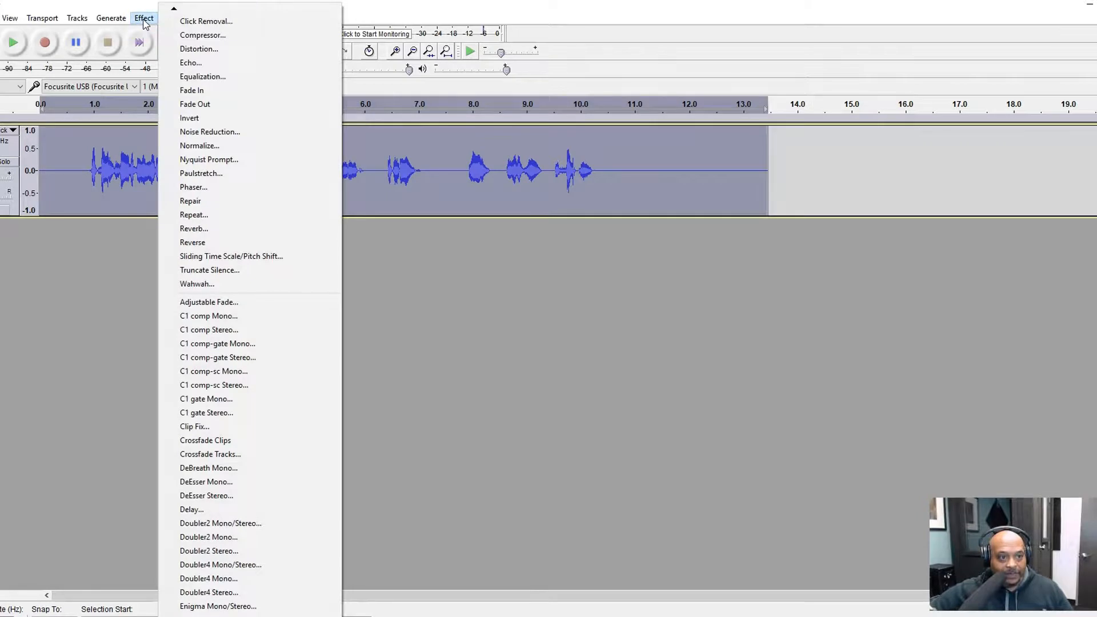
mouse_move(203, 35)
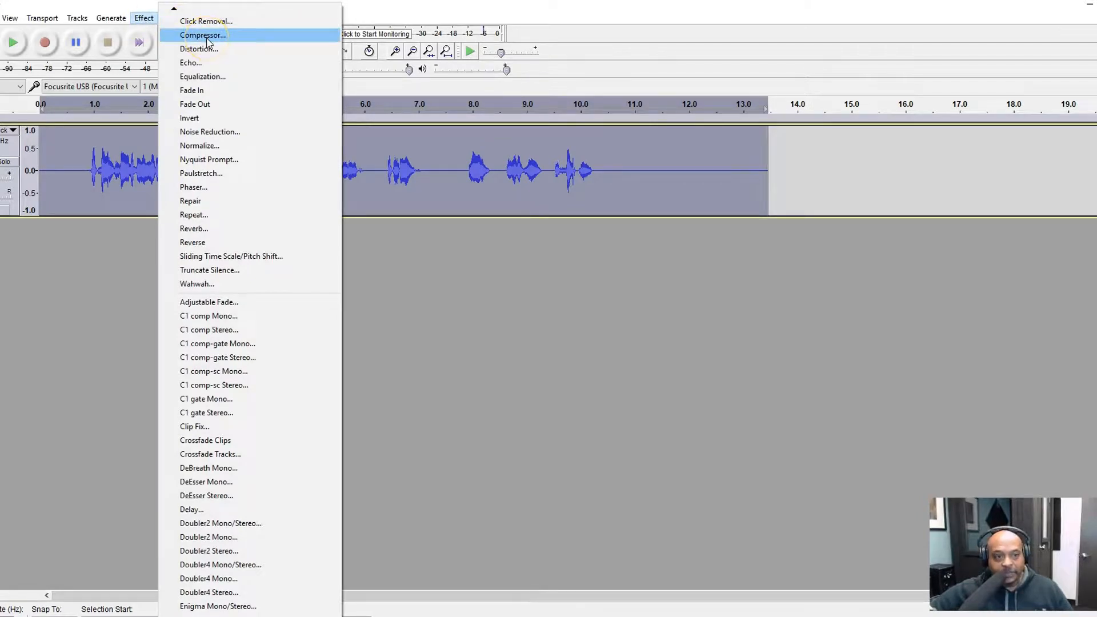
click(202, 35)
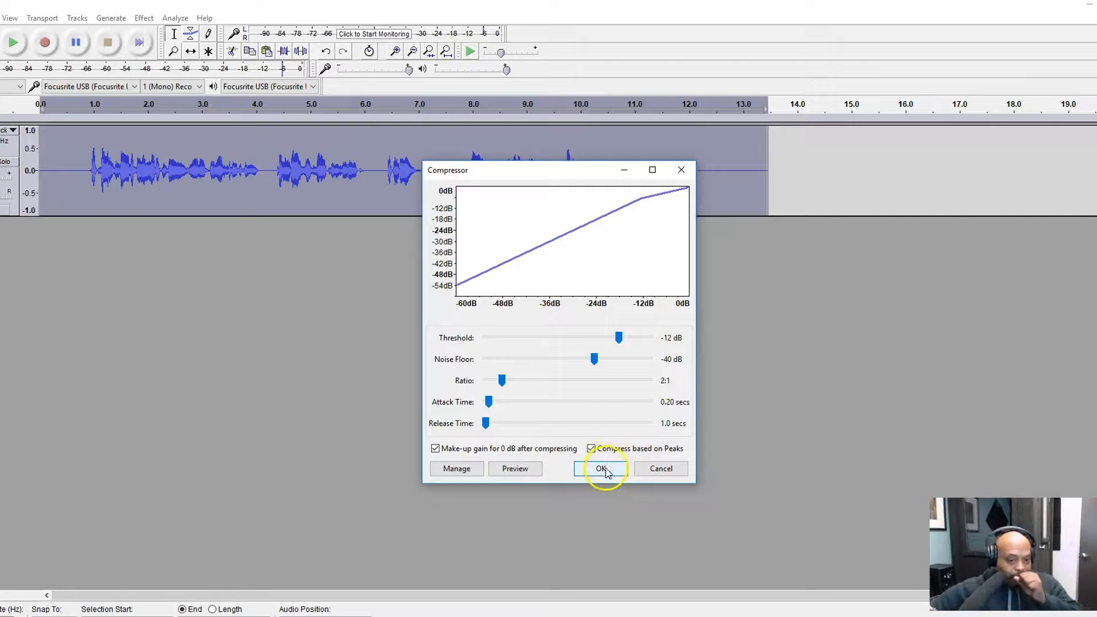
click(600, 468)
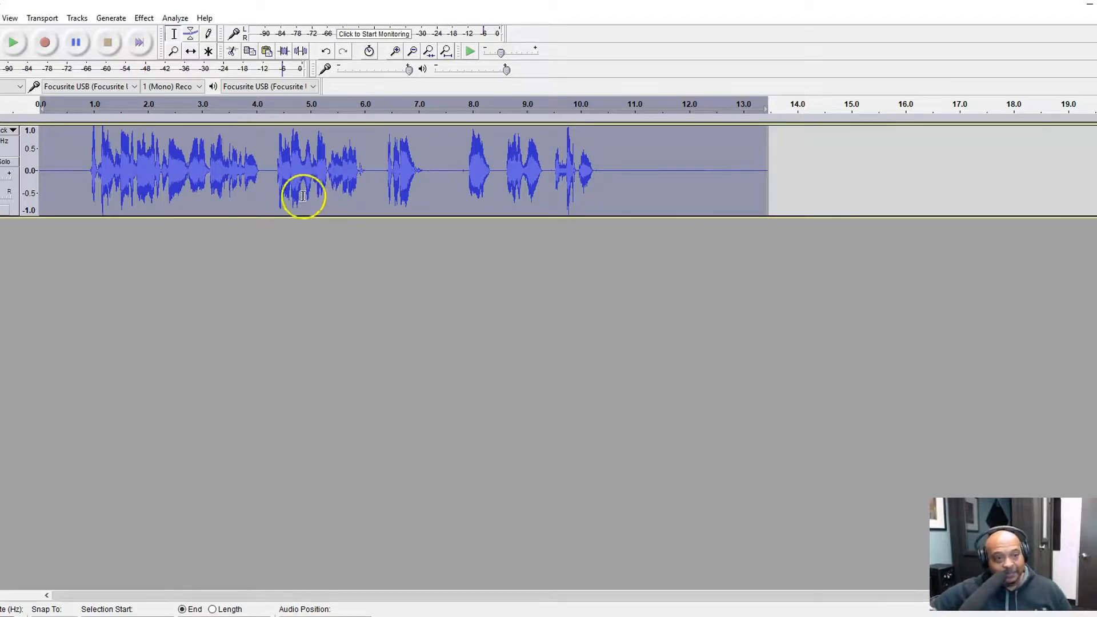
Scroll down the Effect menu's plug-in list and open Q4 Mono.
click(144, 17)
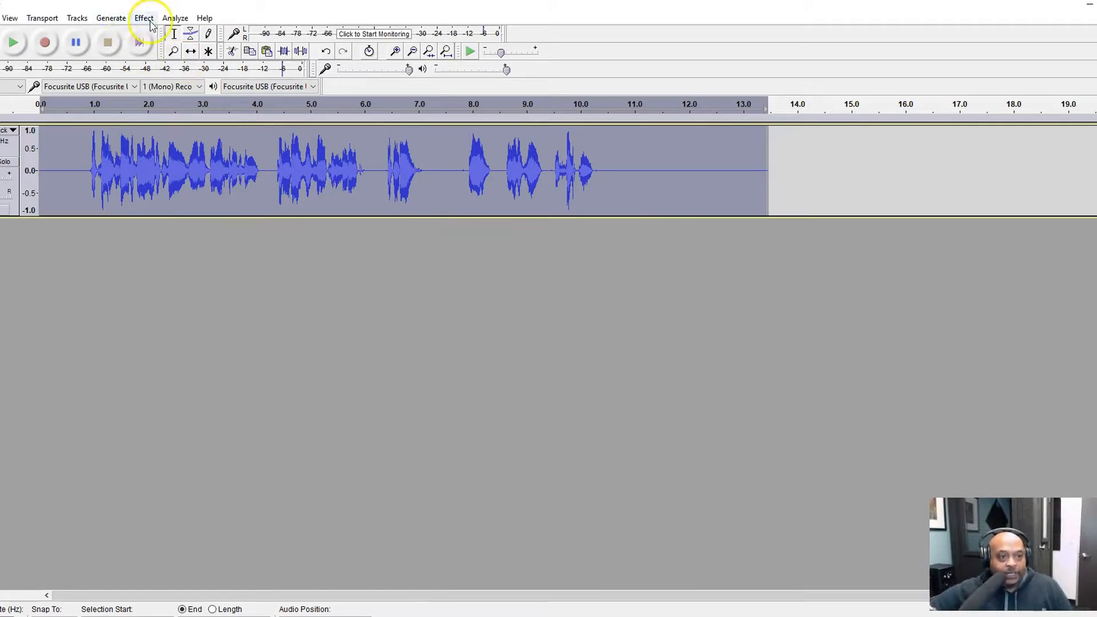
click(144, 17)
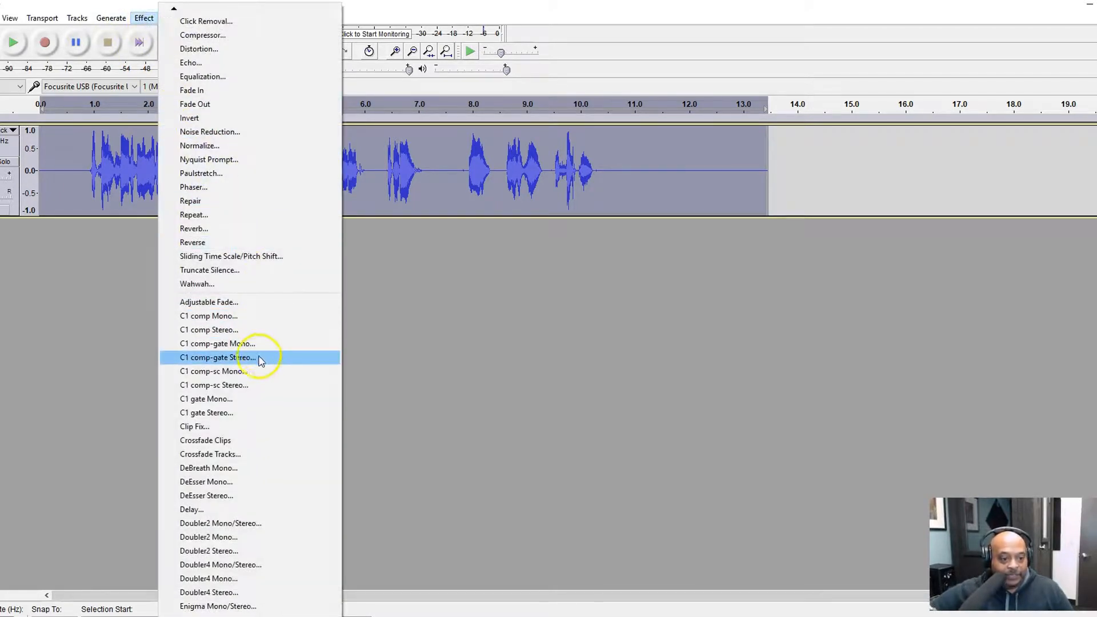
scroll(down, 3)
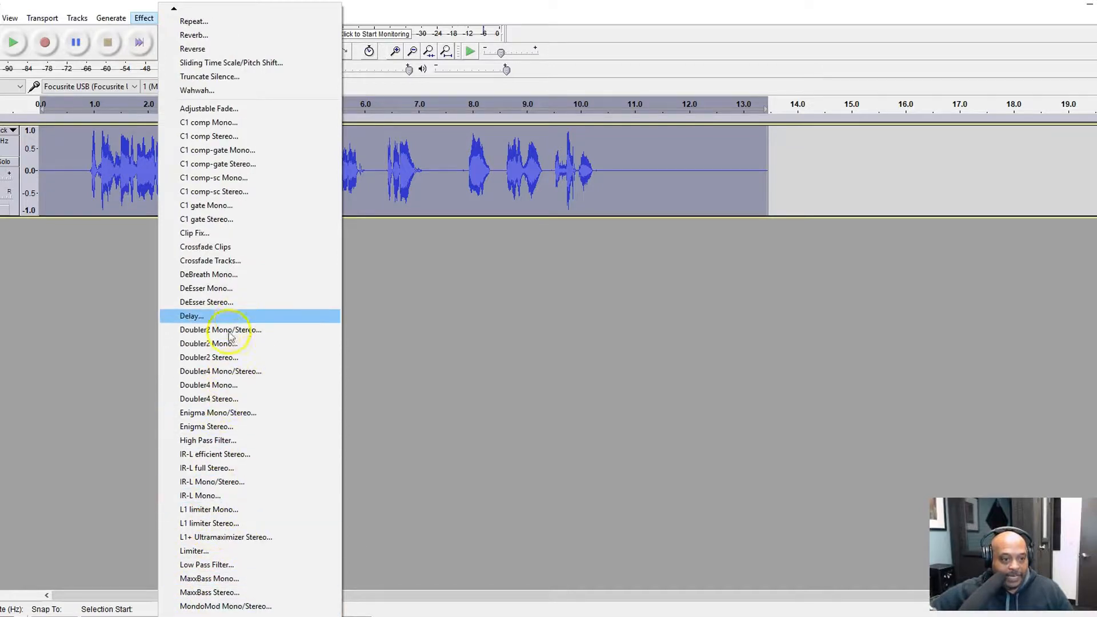
scroll(down, 3)
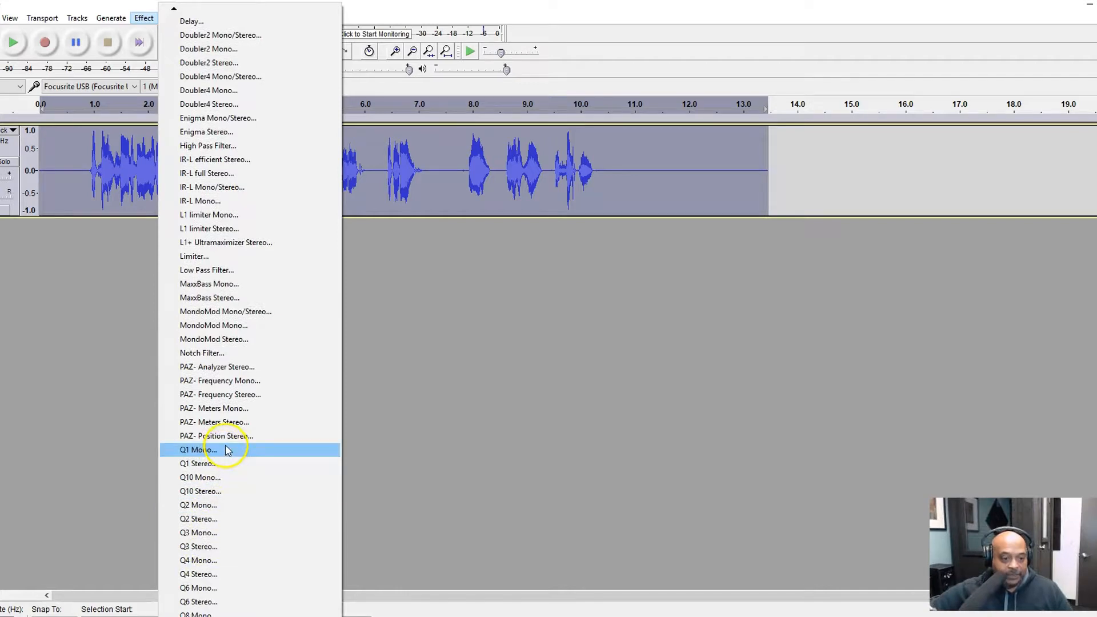
mouse_move(210, 560)
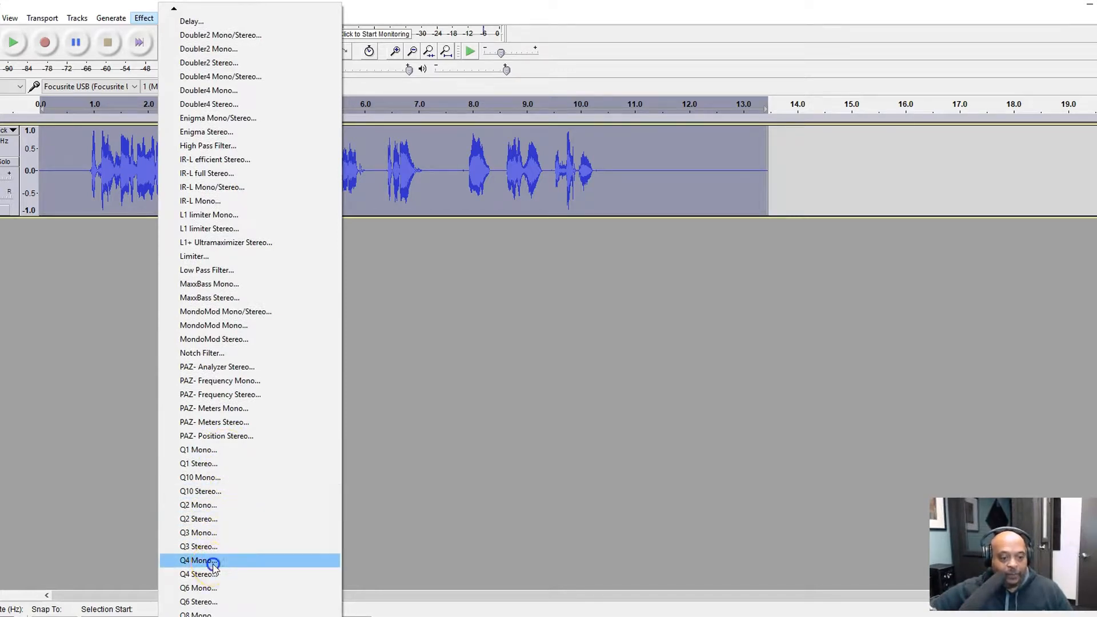
click(199, 560)
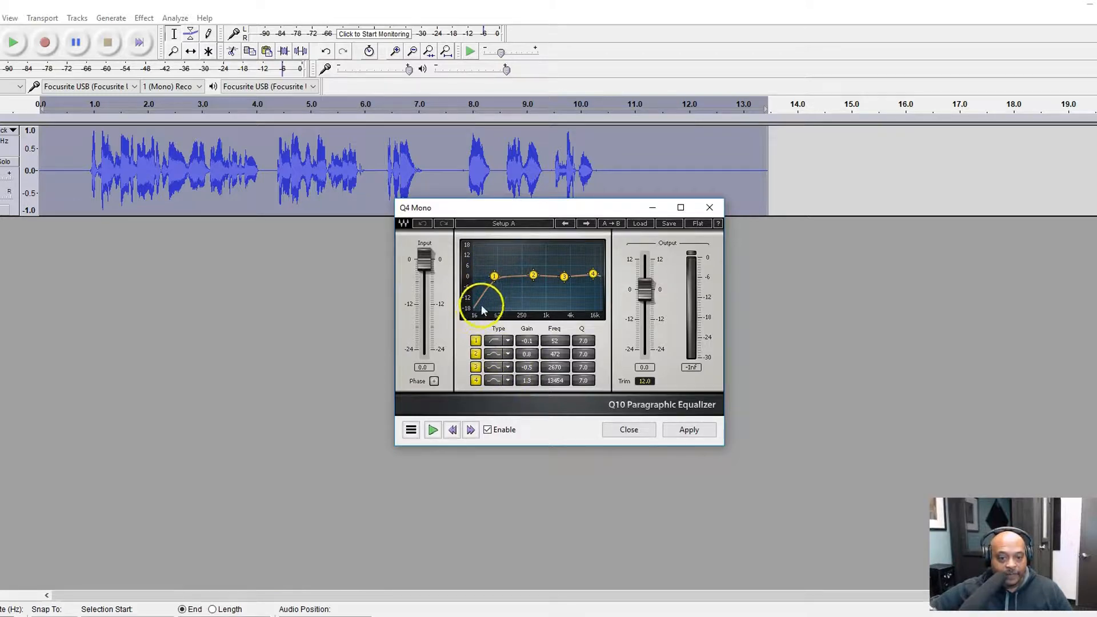
Set Q4 bands to a 93 Hz low cut plus 482 Hz and 14 kHz boosts, apply, close.
drag(493, 275, 505, 275)
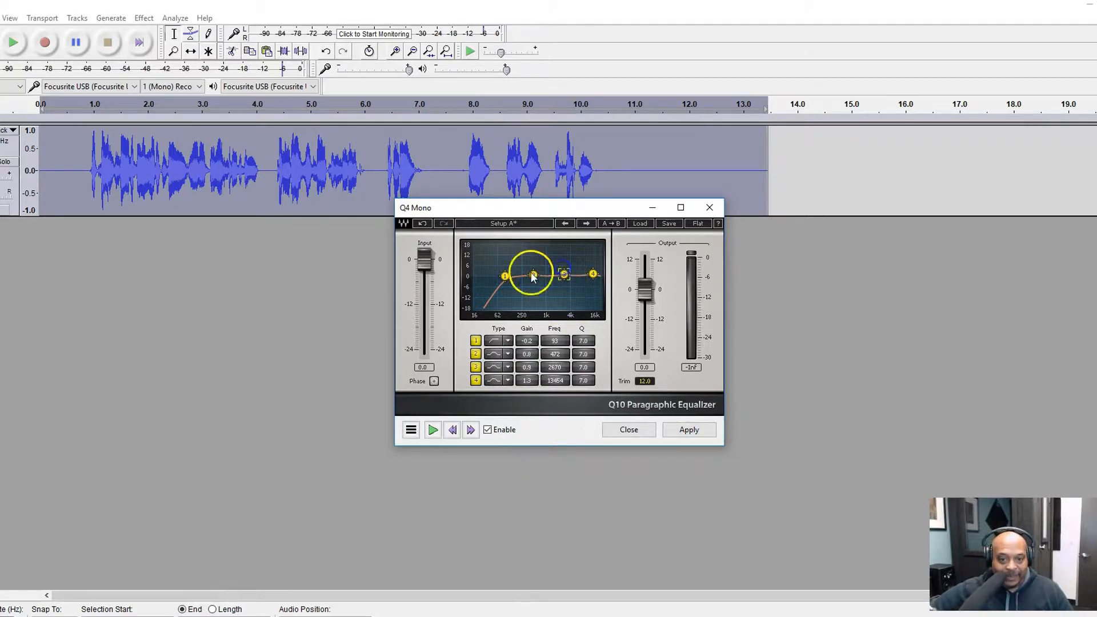
drag(532, 276, 533, 255)
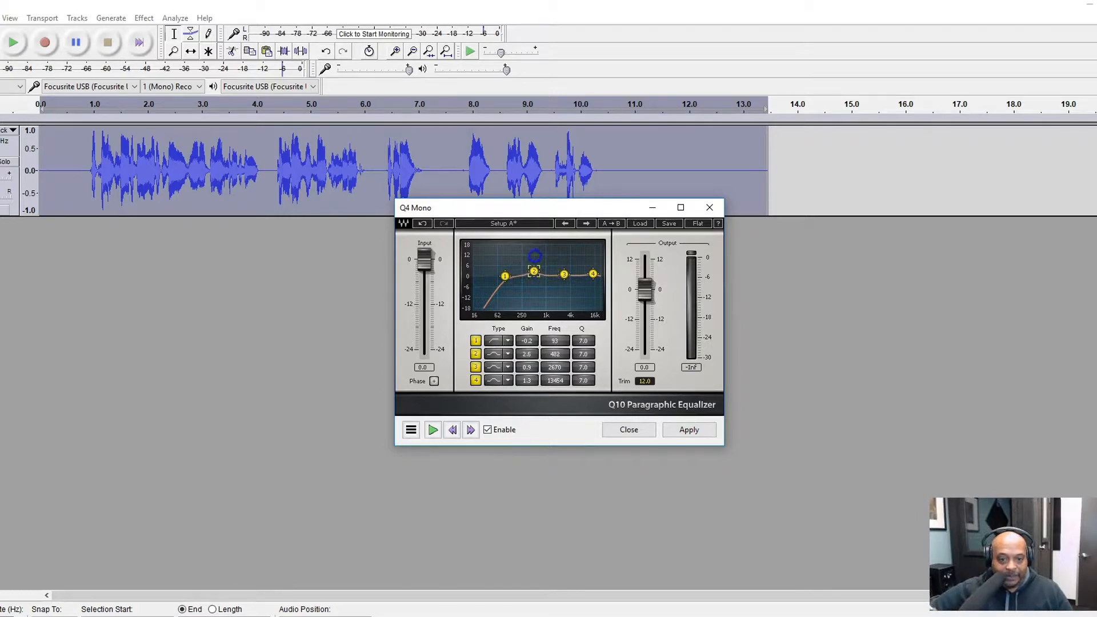
drag(532, 255, 591, 273)
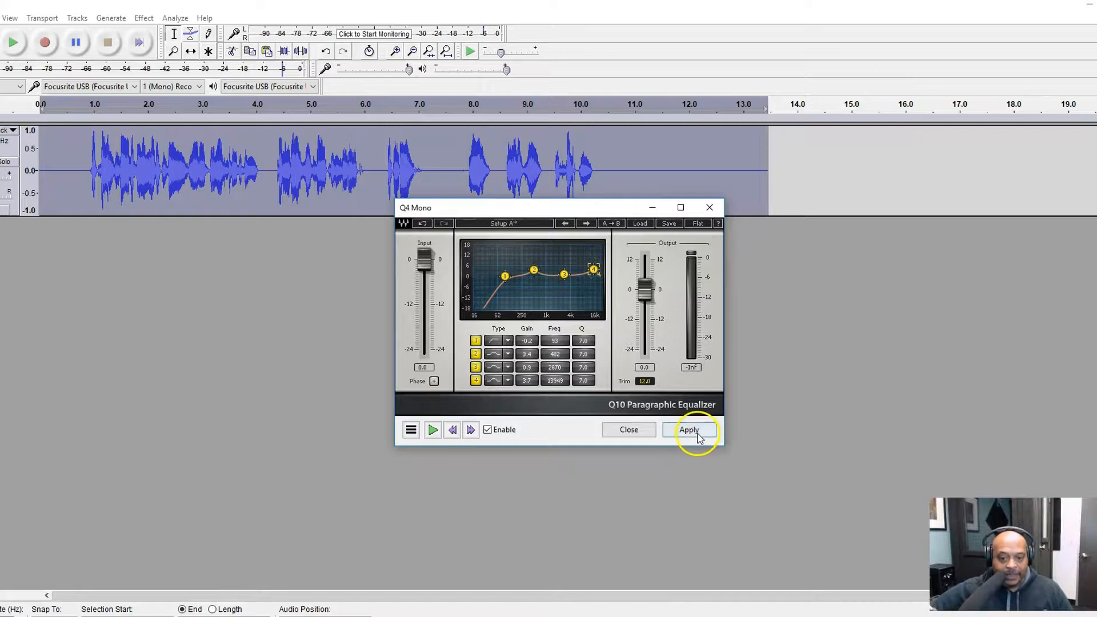
click(688, 430)
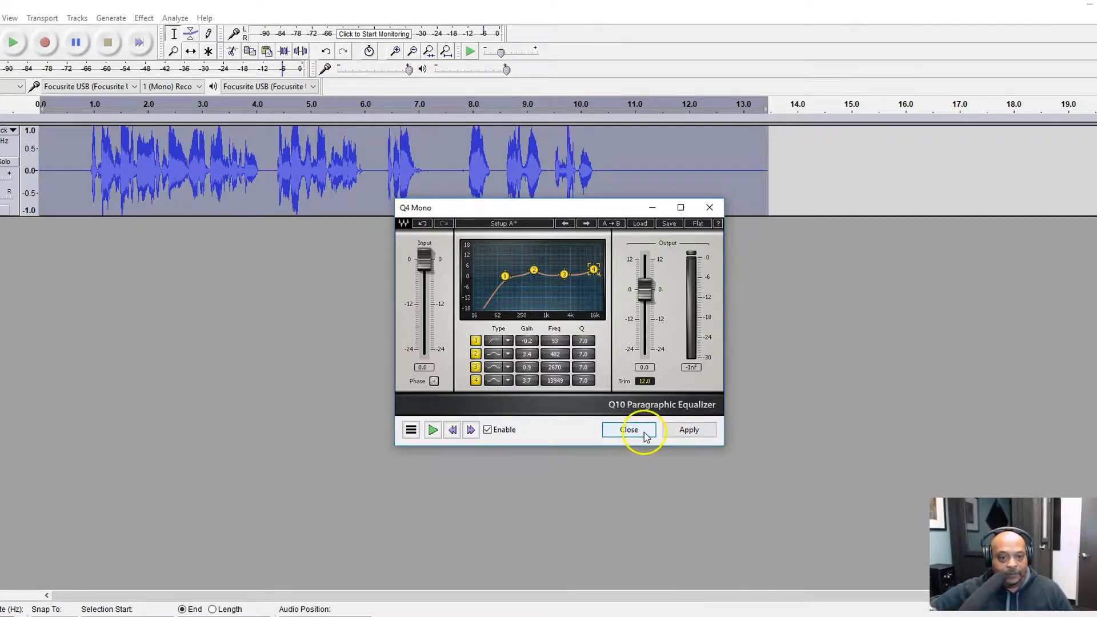
click(627, 429)
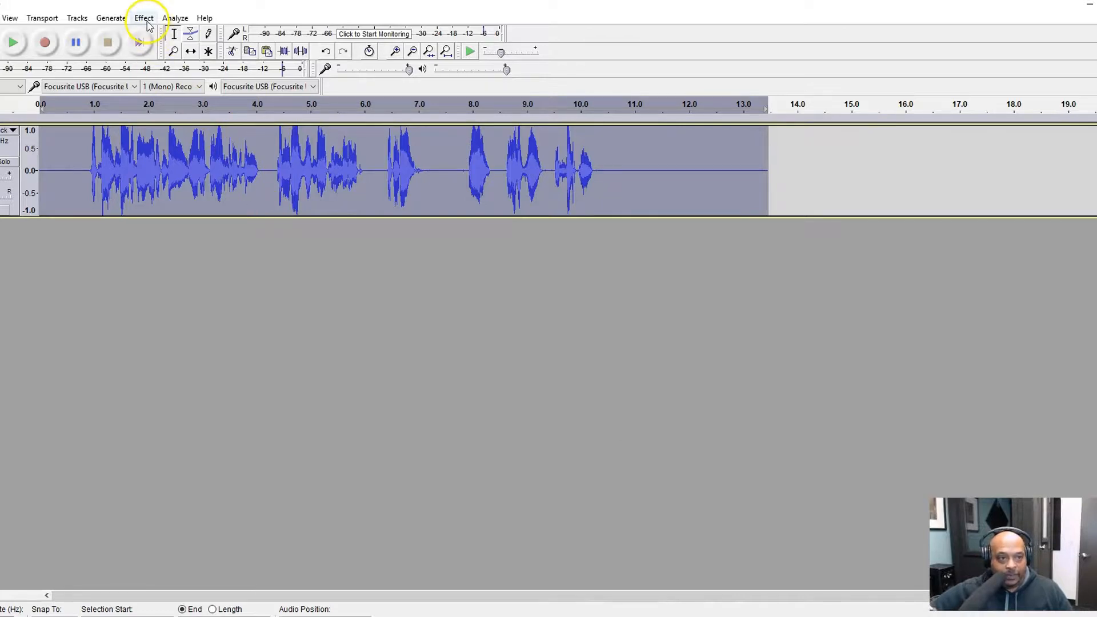
Normalize the voice clip to −1.0 dB maximum amplitude with DC offset removed.
click(144, 18)
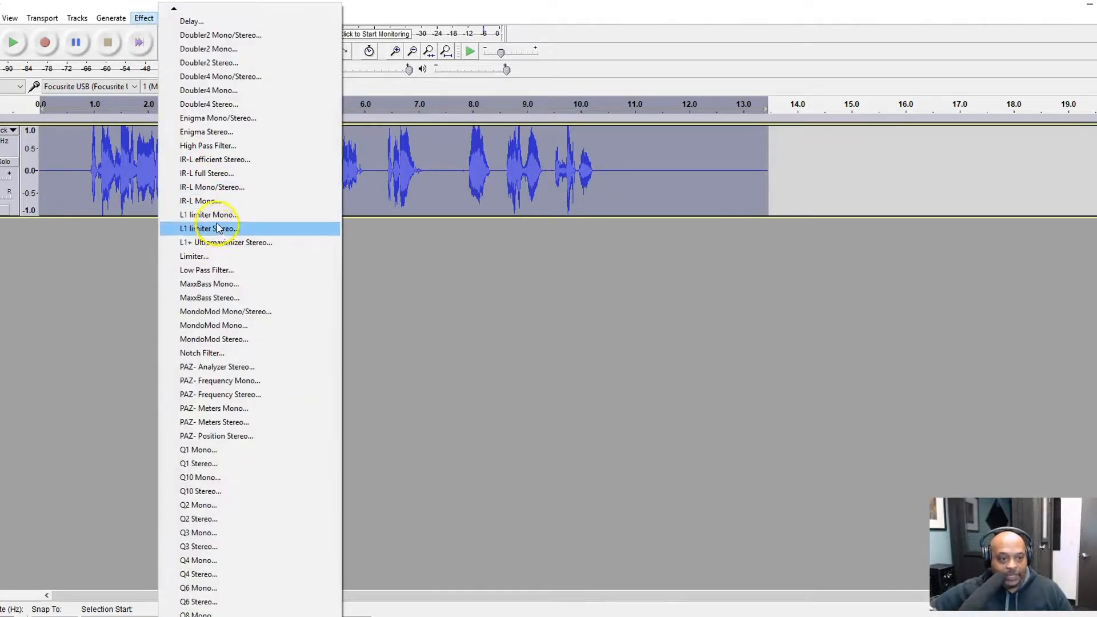
mouse_move(227, 367)
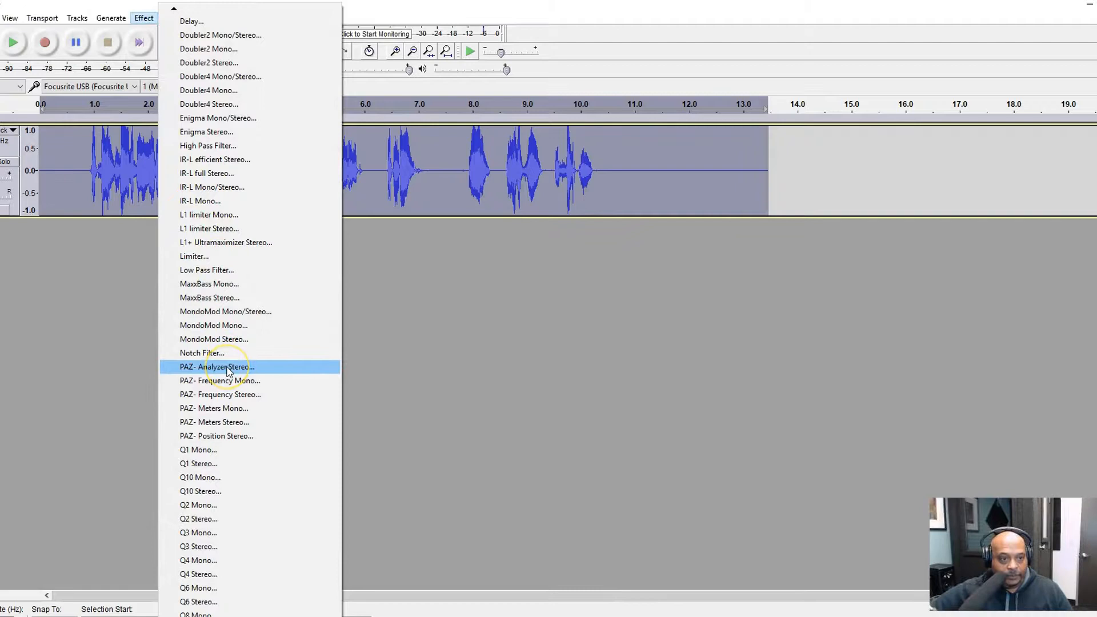
mouse_move(206, 297)
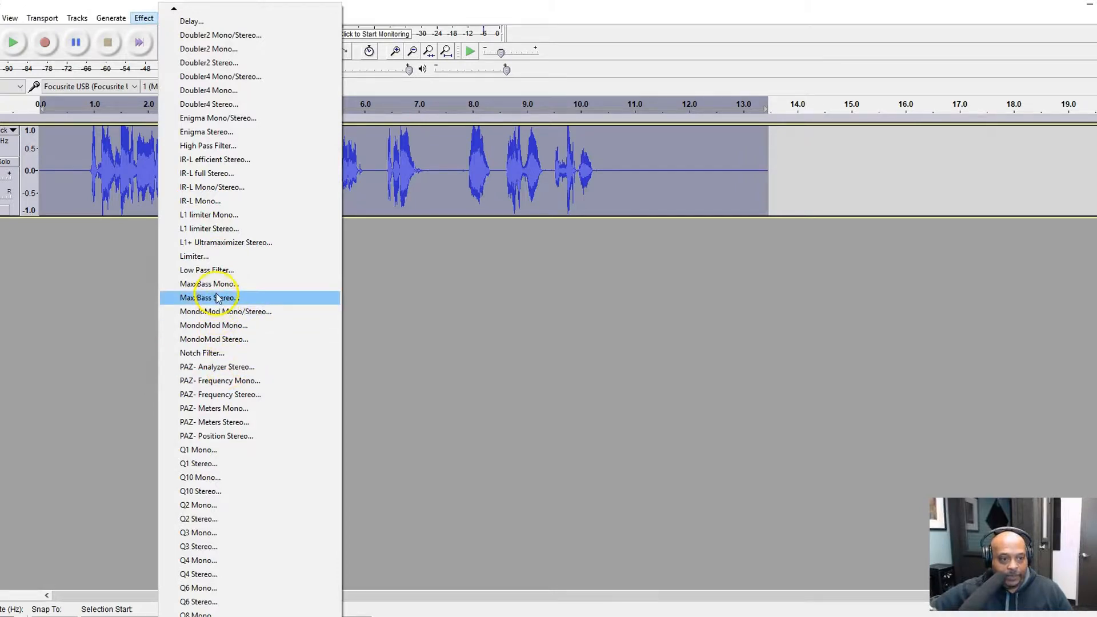
mouse_move(210, 34)
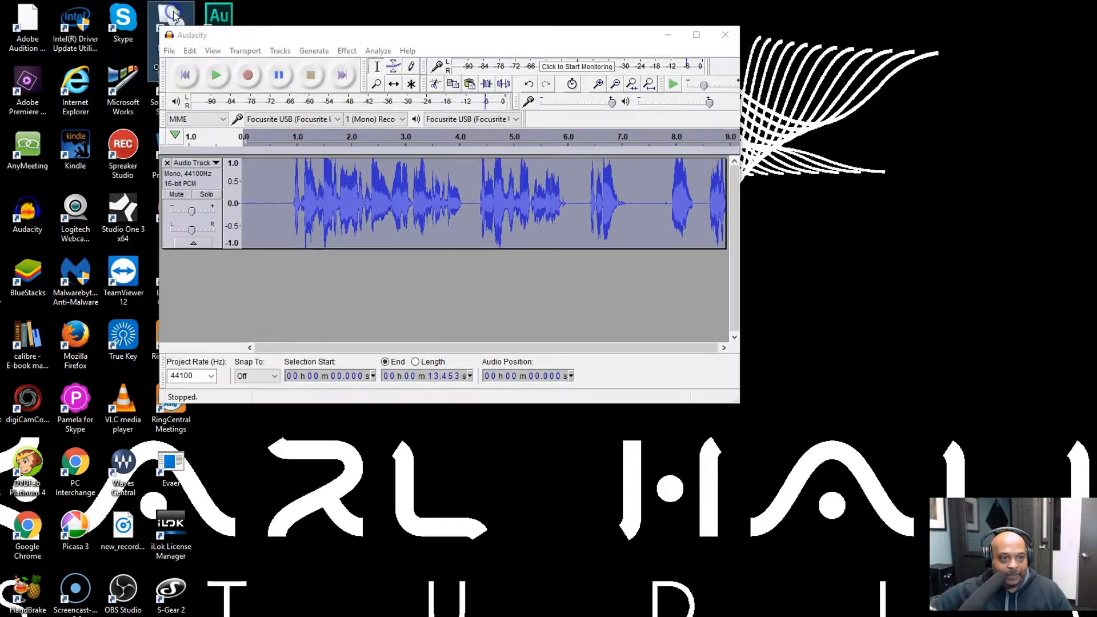
click(695, 35)
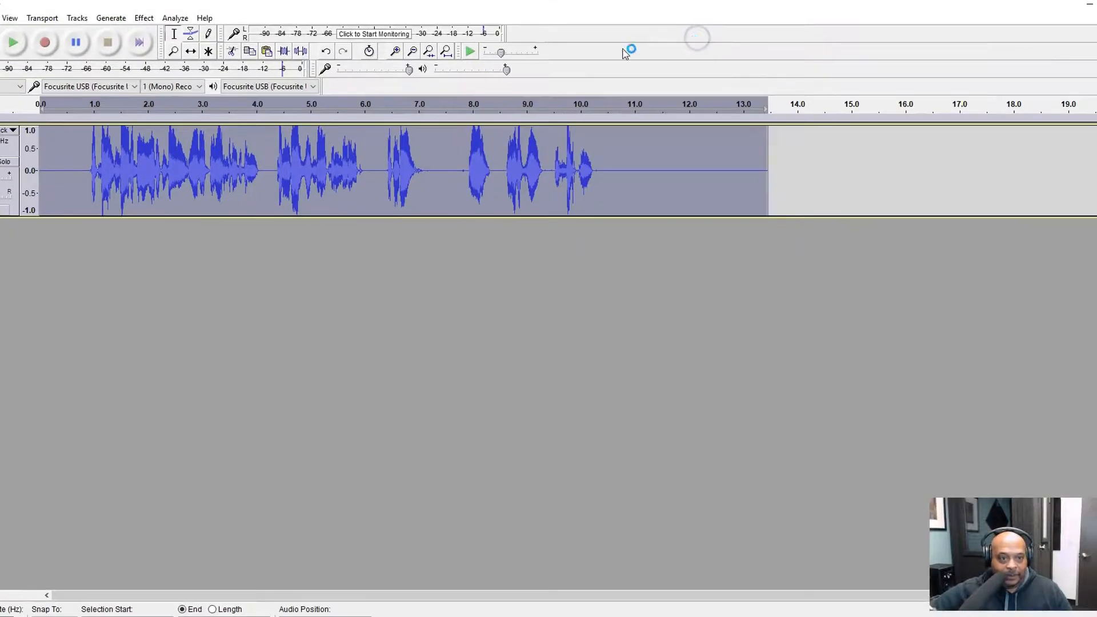
click(144, 18)
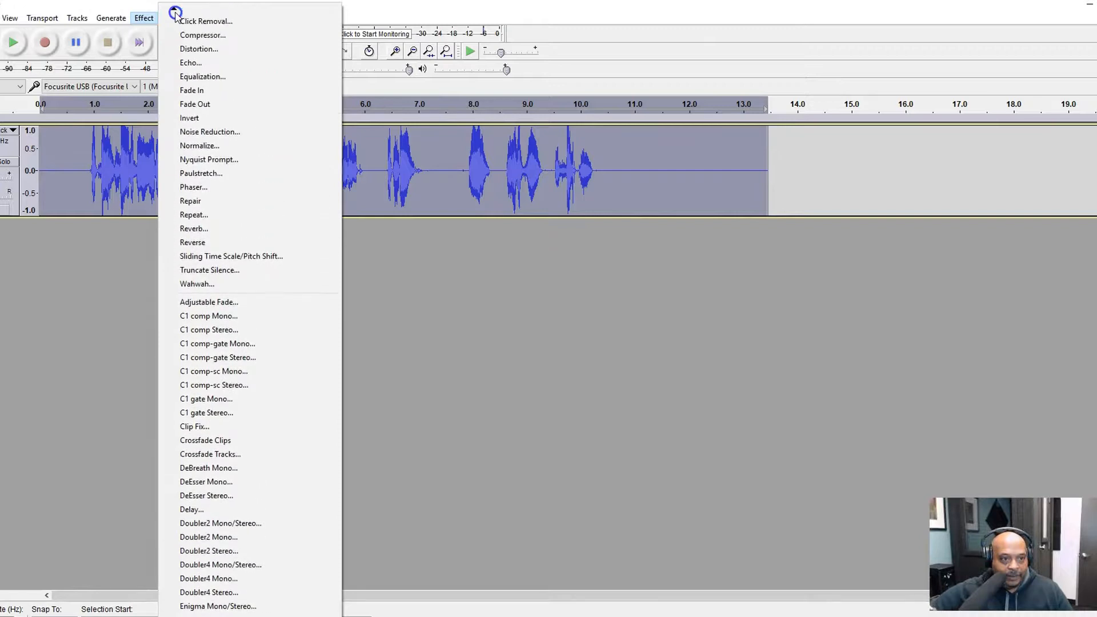
click(199, 145)
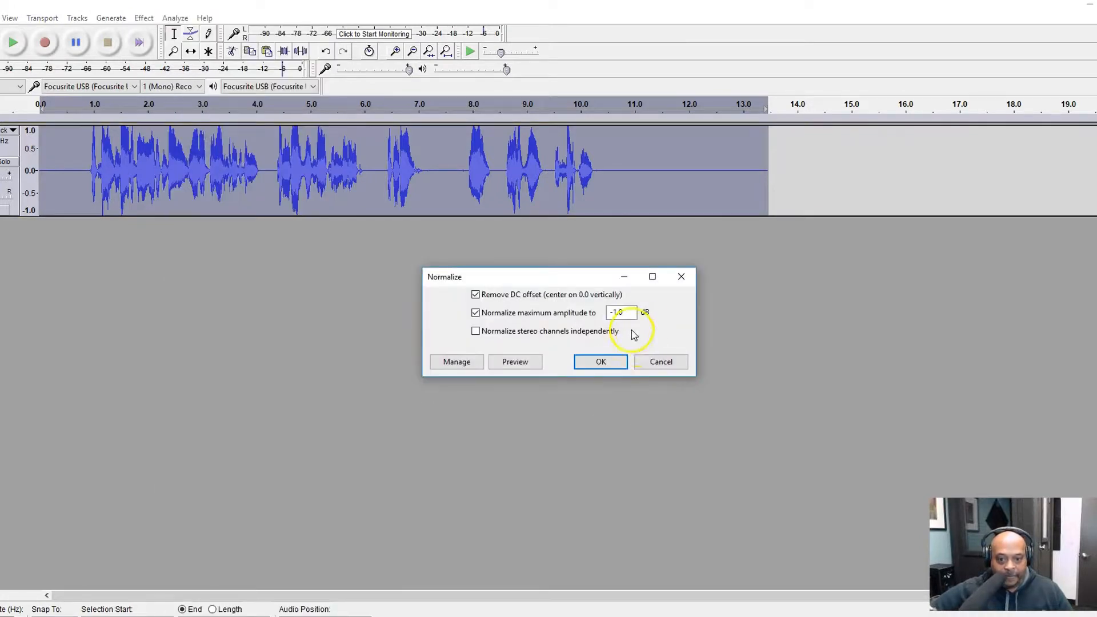
click(599, 361)
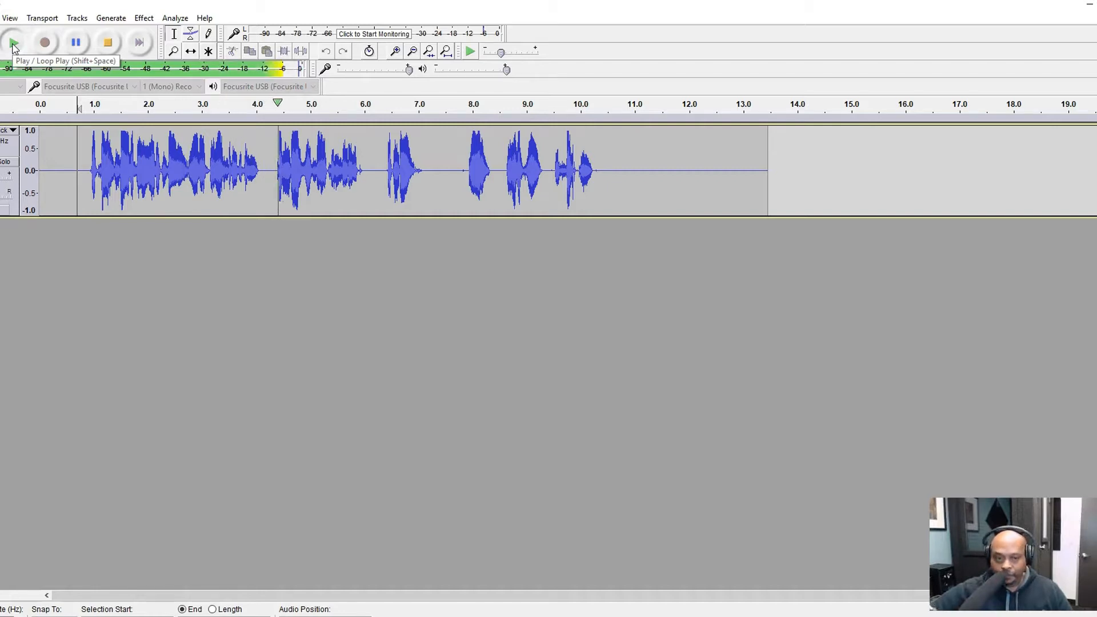
Play and stop the processed track, then select the quiet gap near 7.5–7.9 s.
click(13, 42)
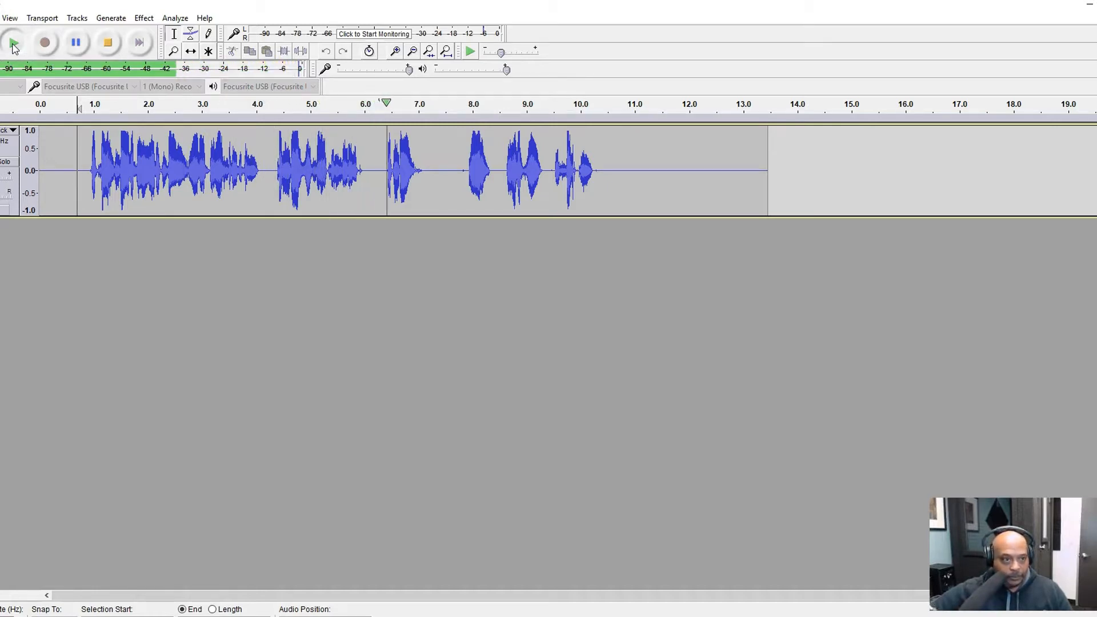
click(107, 43)
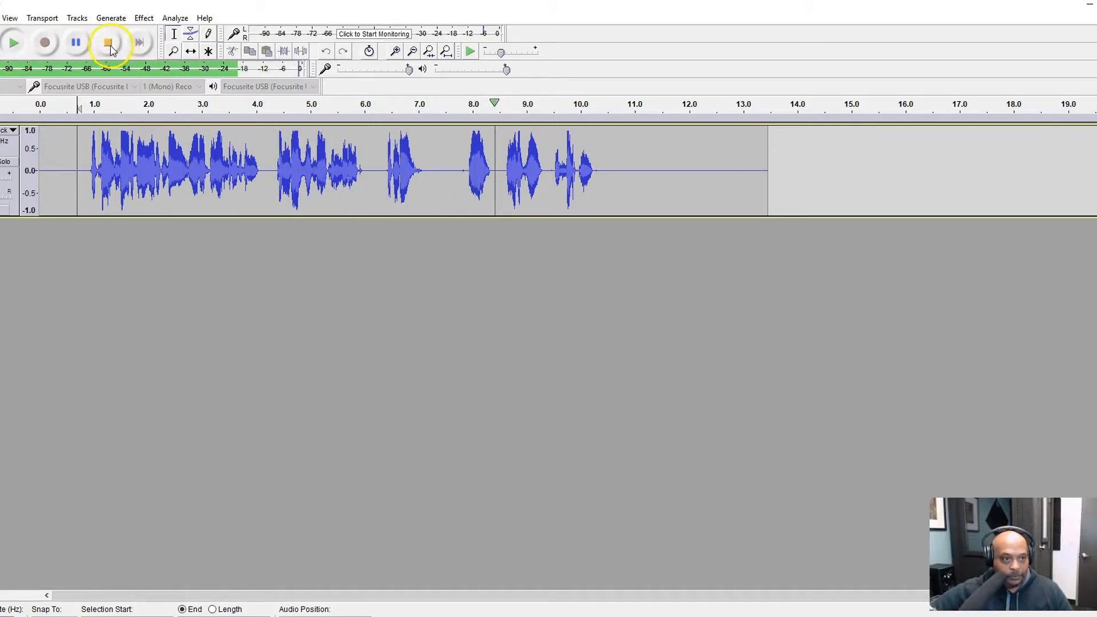
click(109, 43)
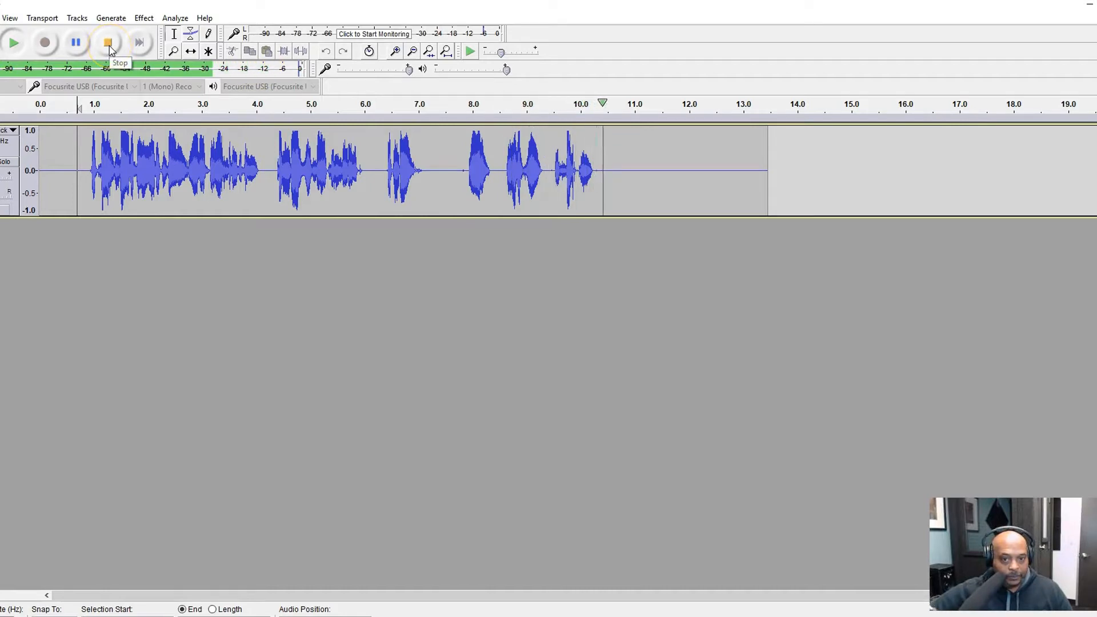
click(108, 42)
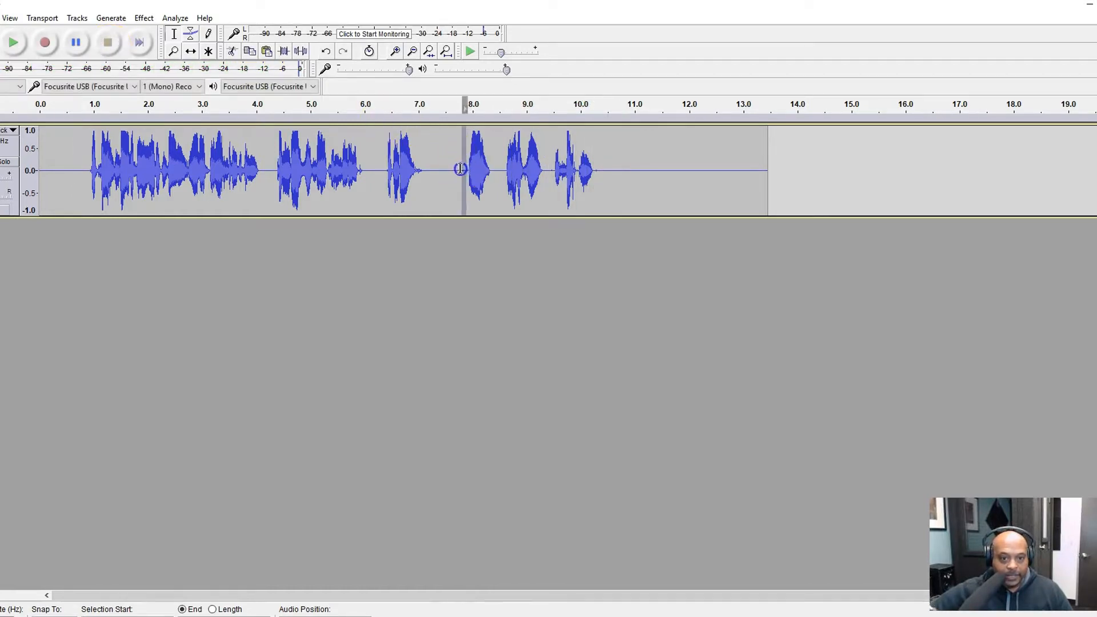
drag(429, 168, 462, 167)
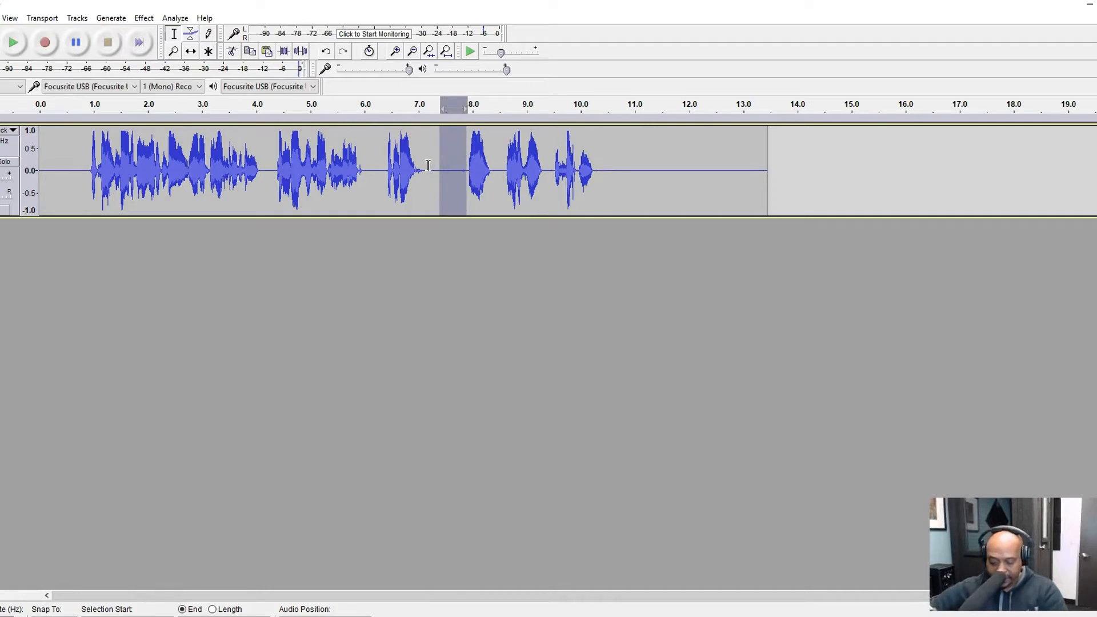